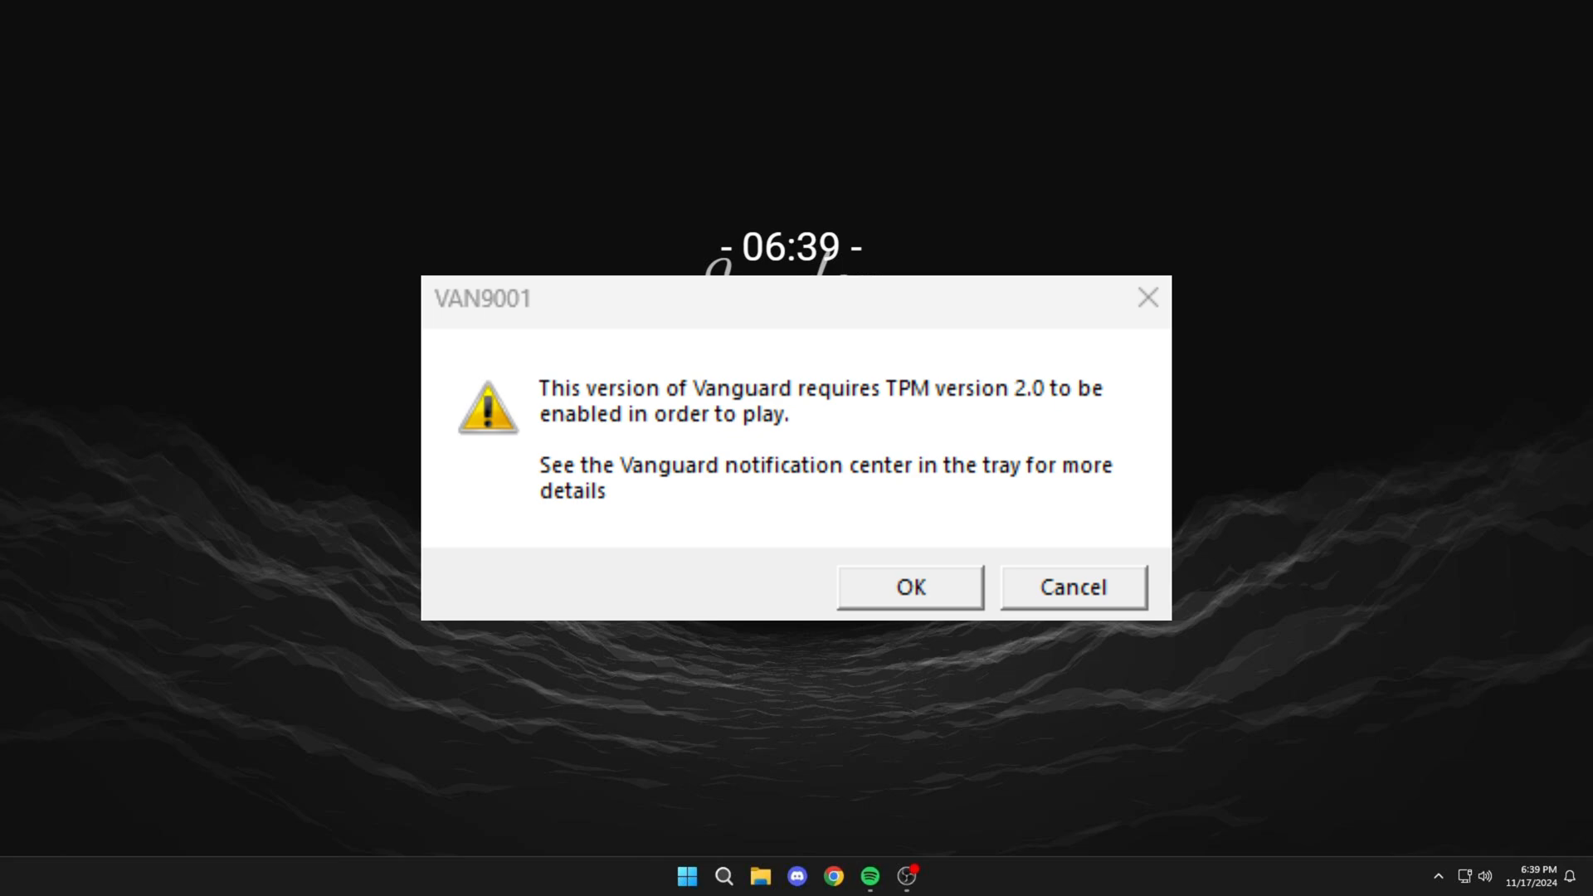
Dismiss the VAN9001 Vanguard TPM 2.0 warning with OK.
left_click(908, 586)
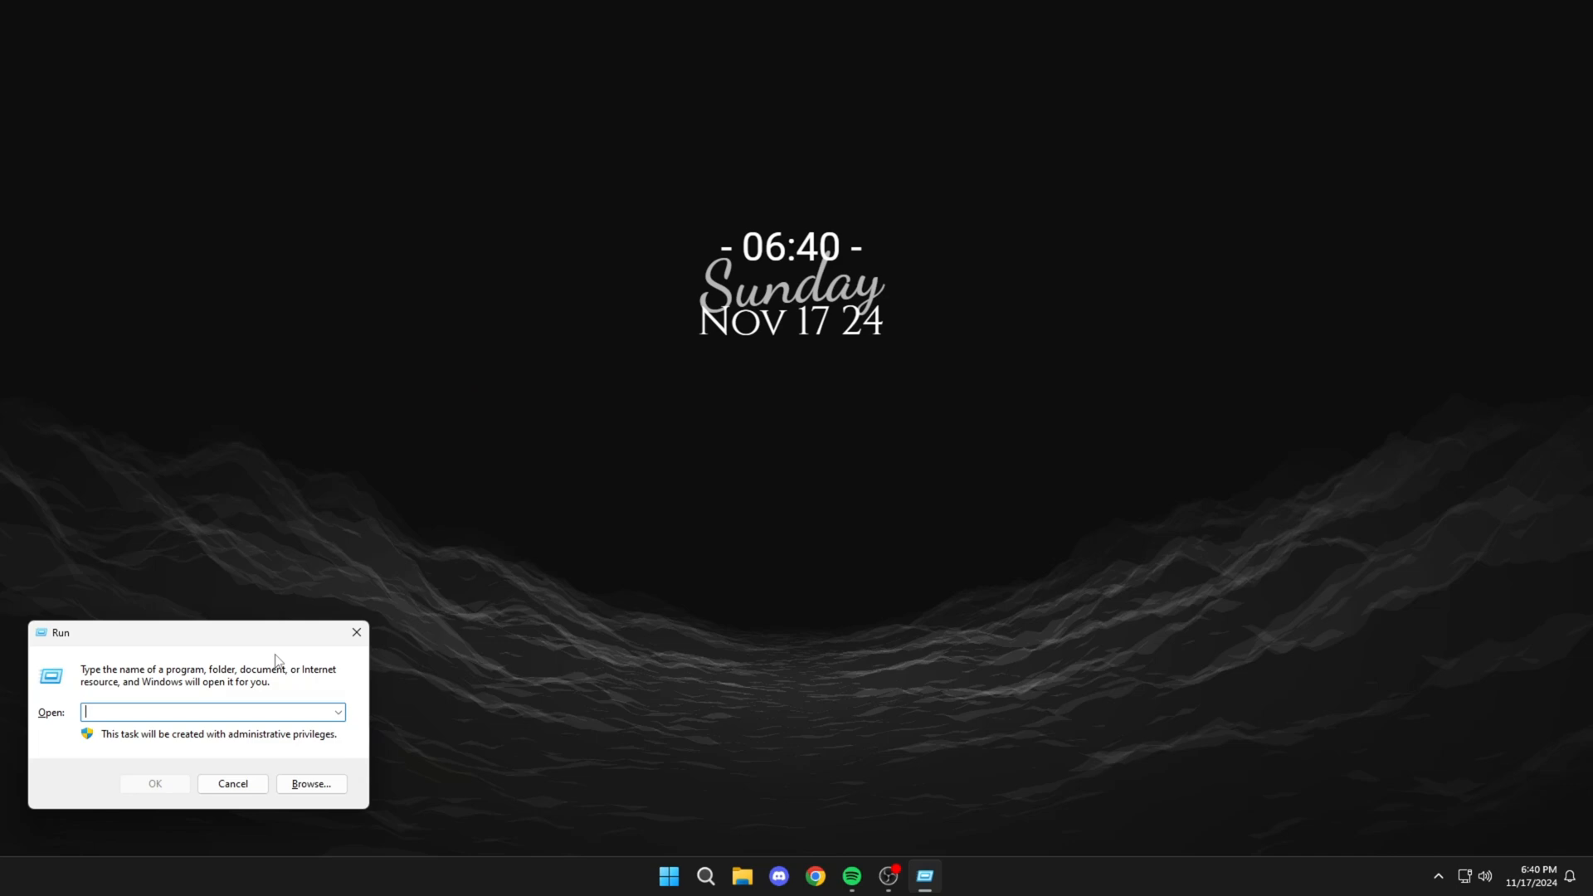
Launch gpedit.msc from Run and show BitLocker Drive Encryption's Operating System Drives policies.
left_click_drag(58, 632, 273, 355)
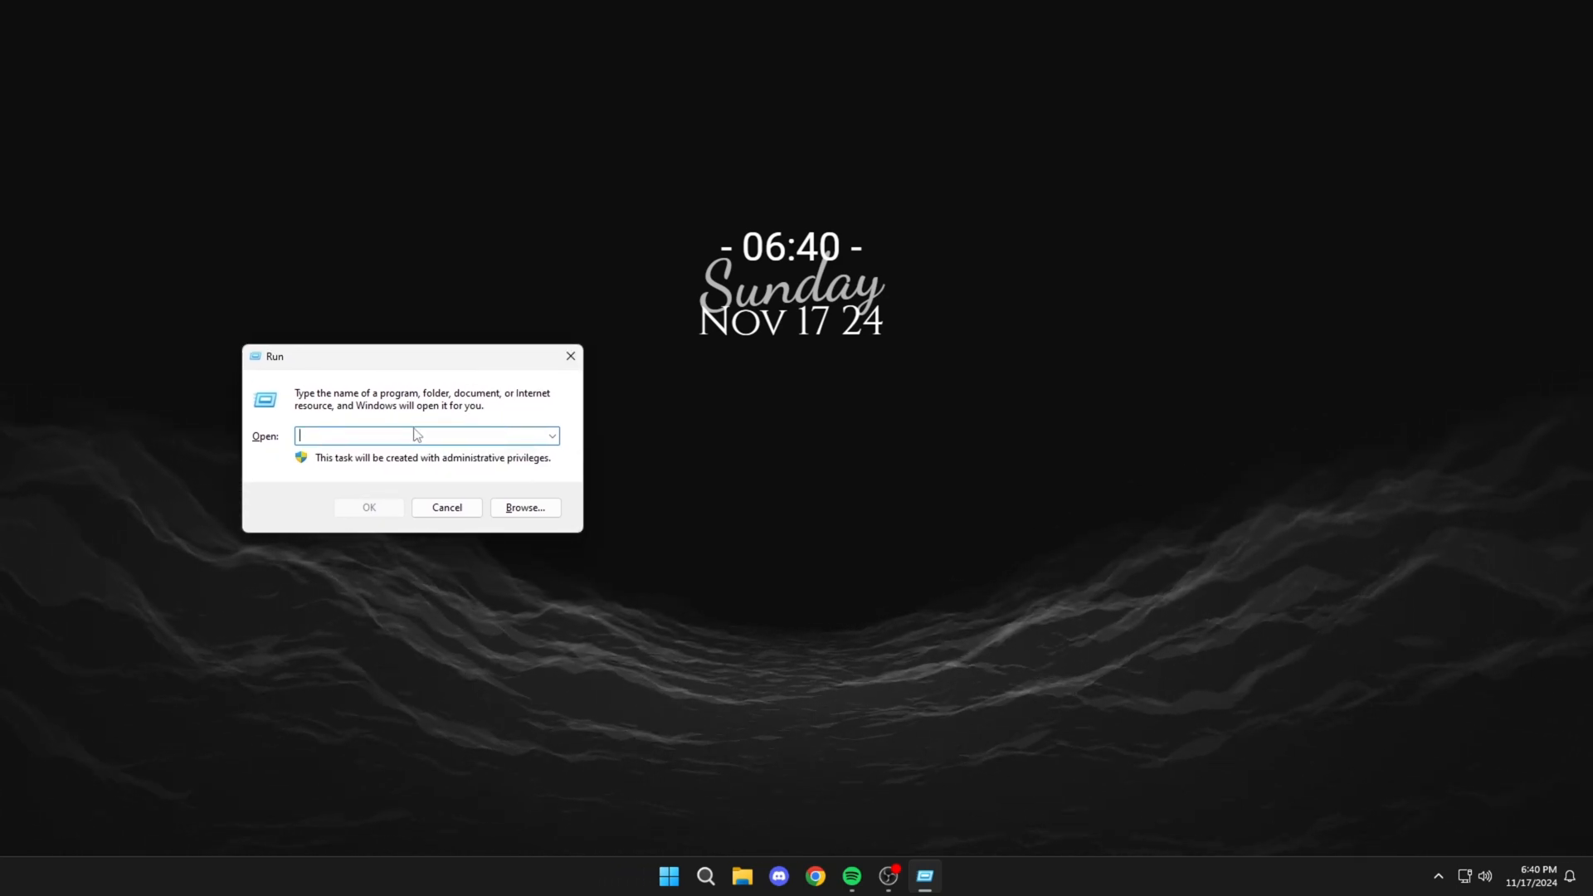
type("gpedit.msc")
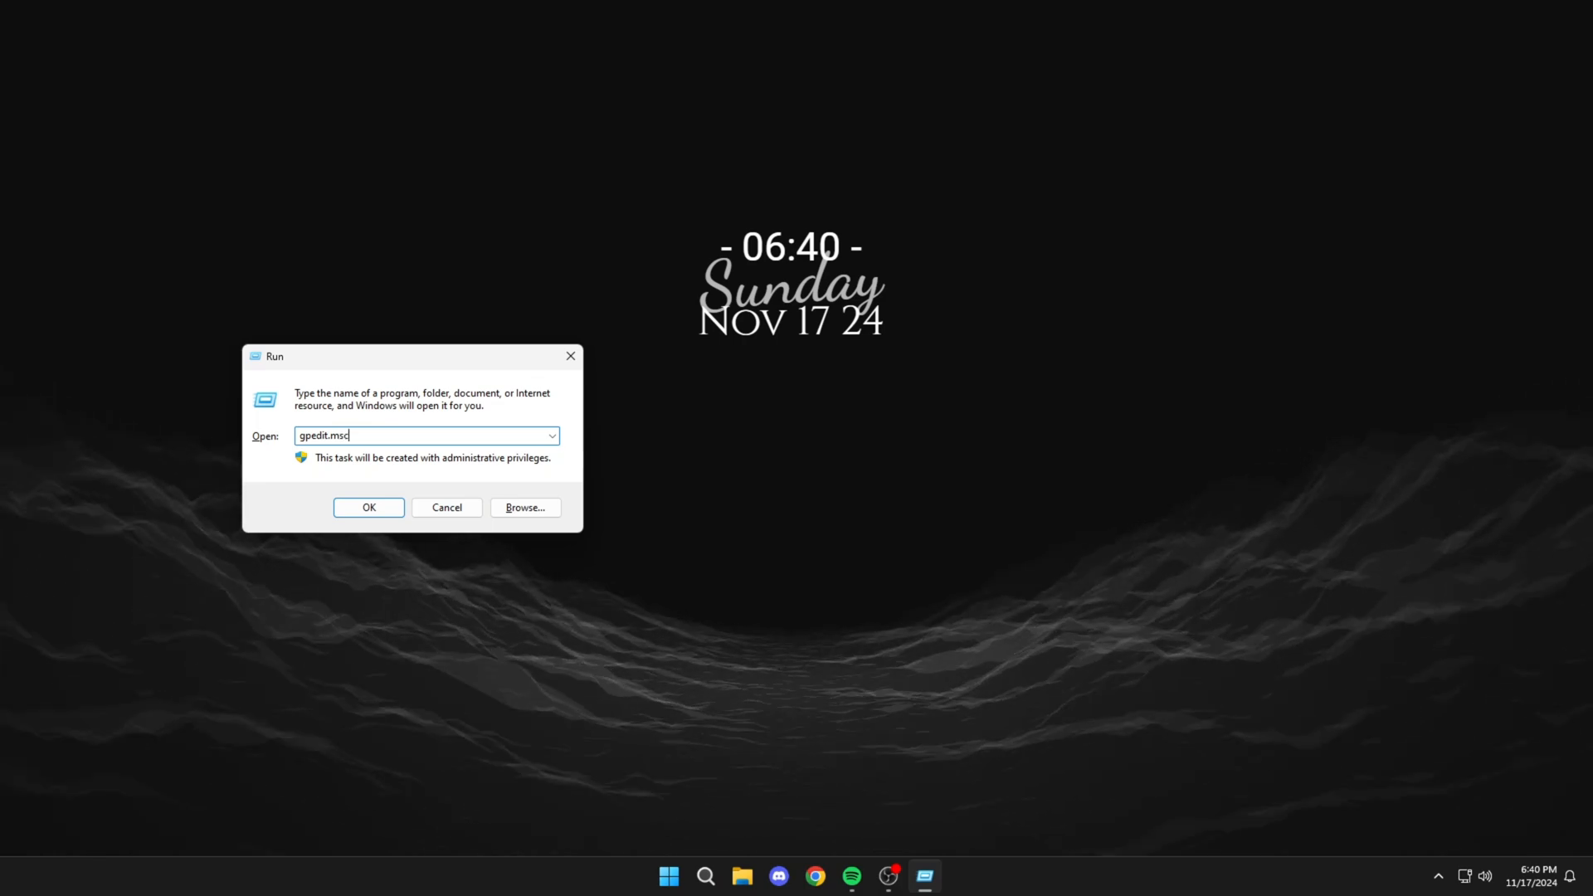
left_click(368, 508)
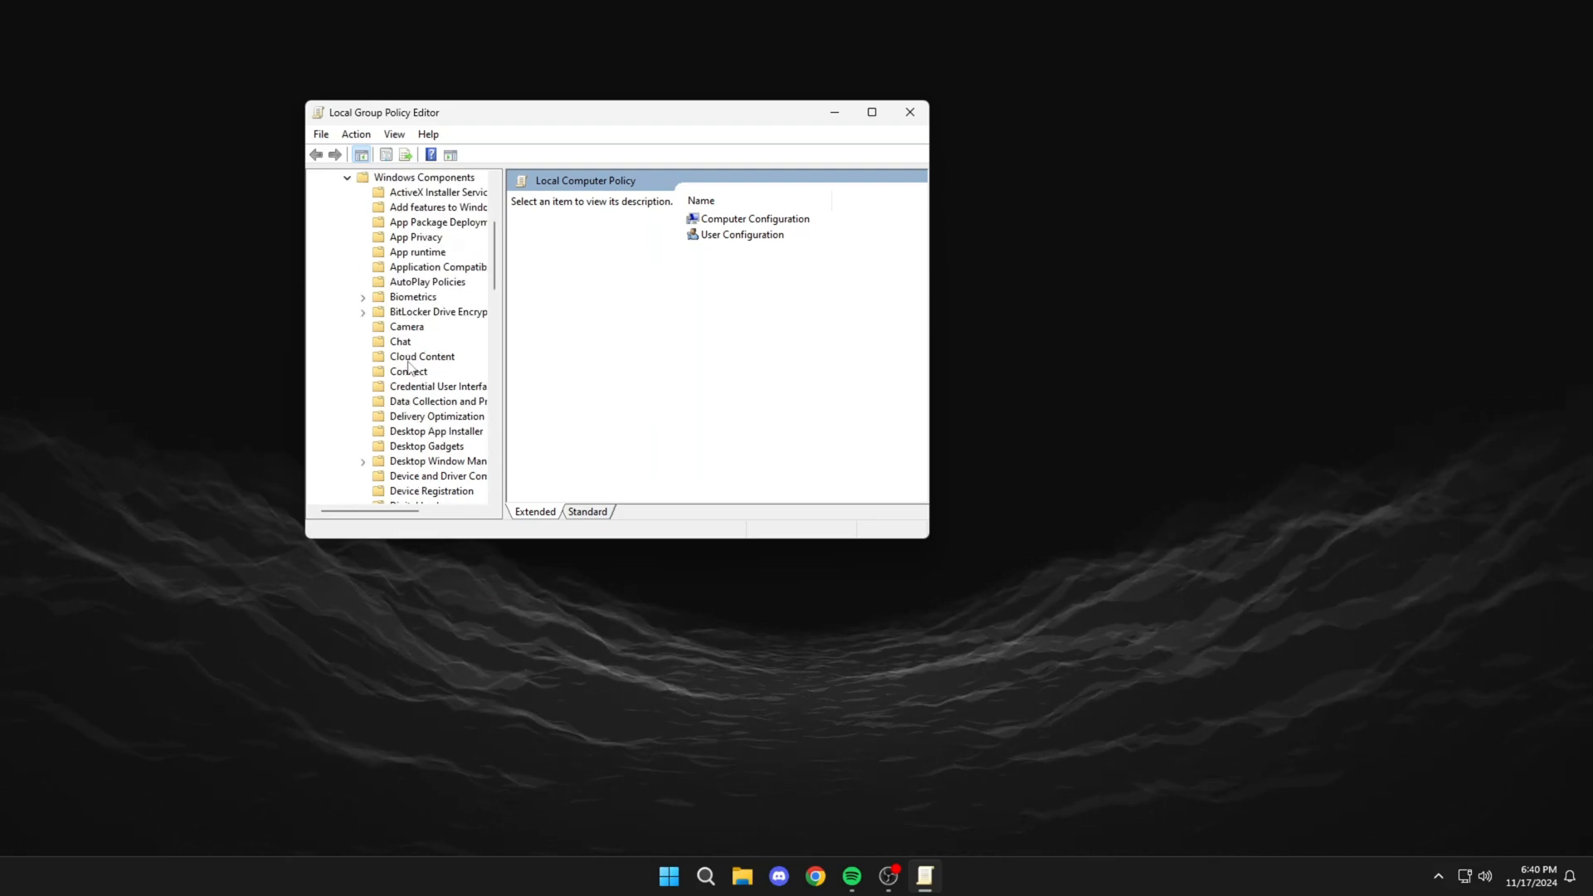
mouse_move(509, 368)
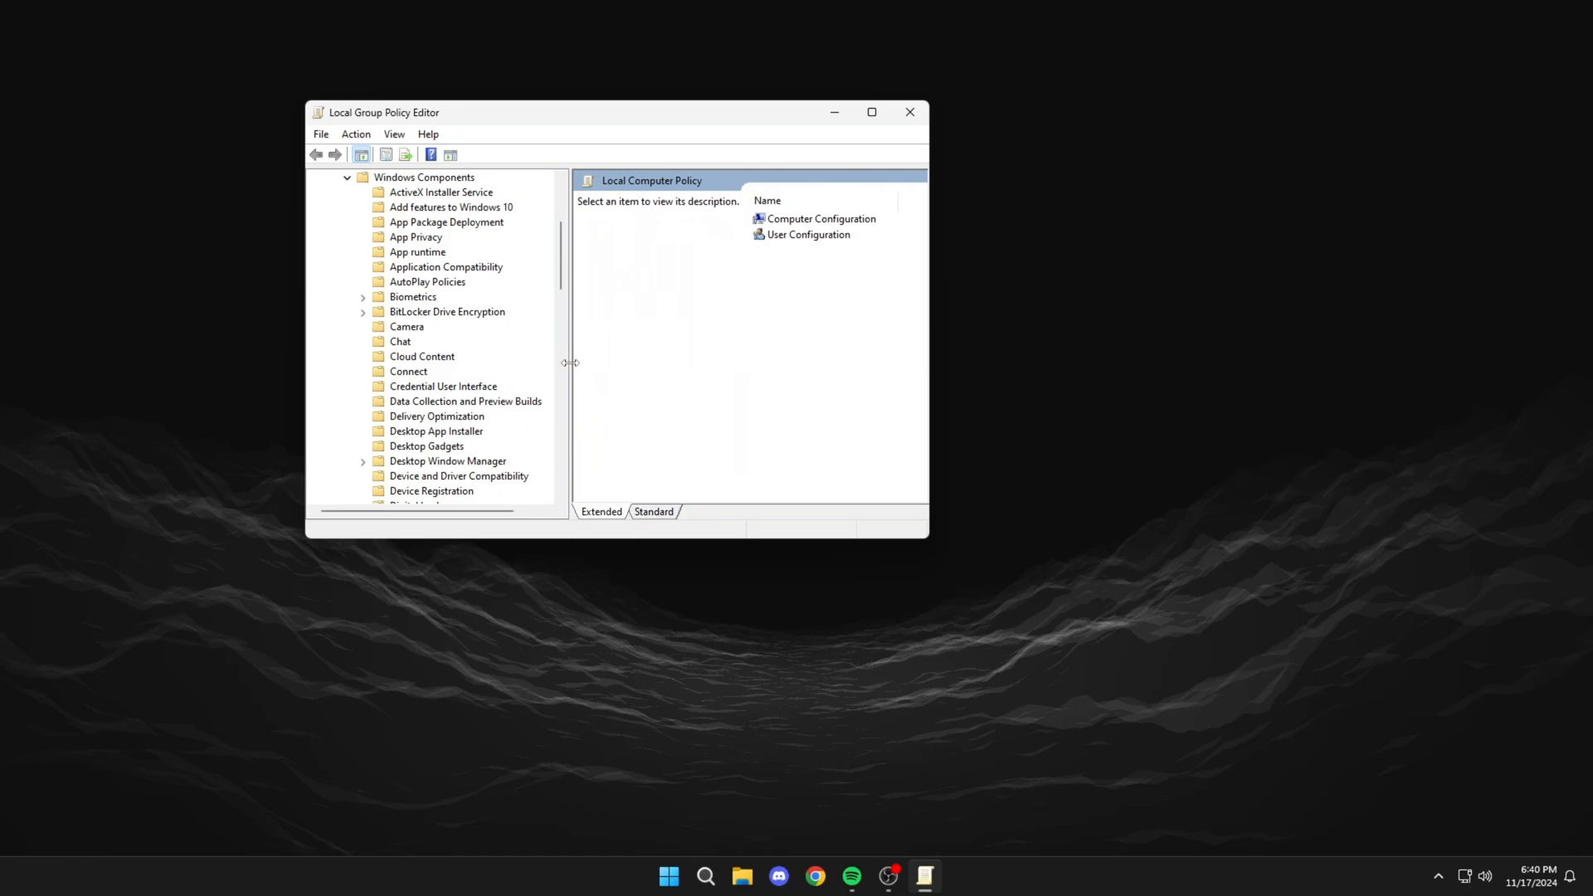
mouse_move(470, 292)
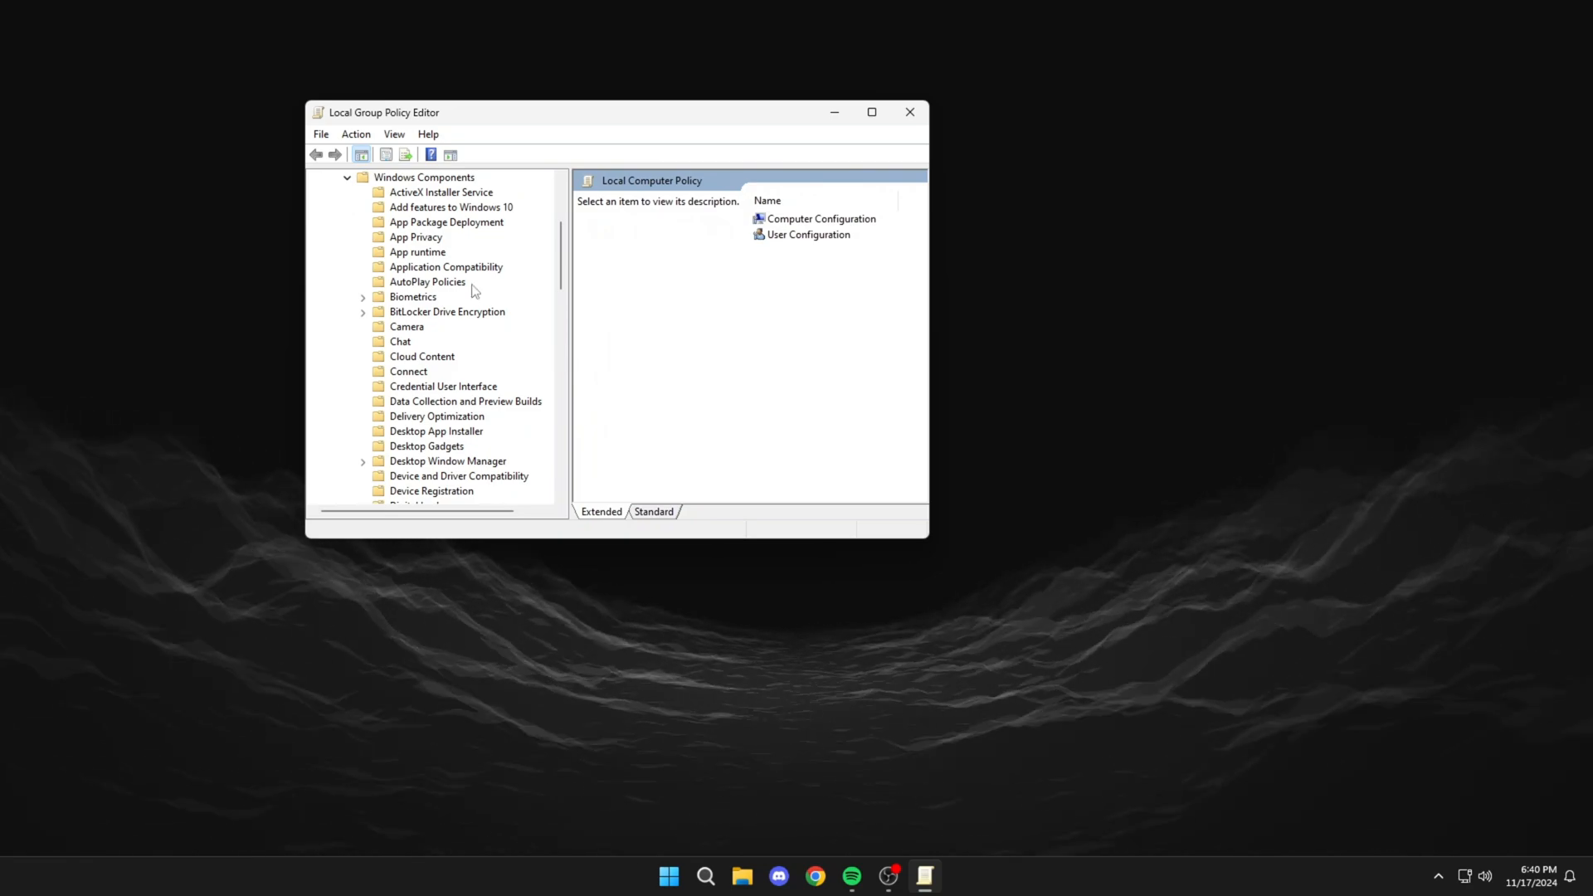
left_click(447, 310)
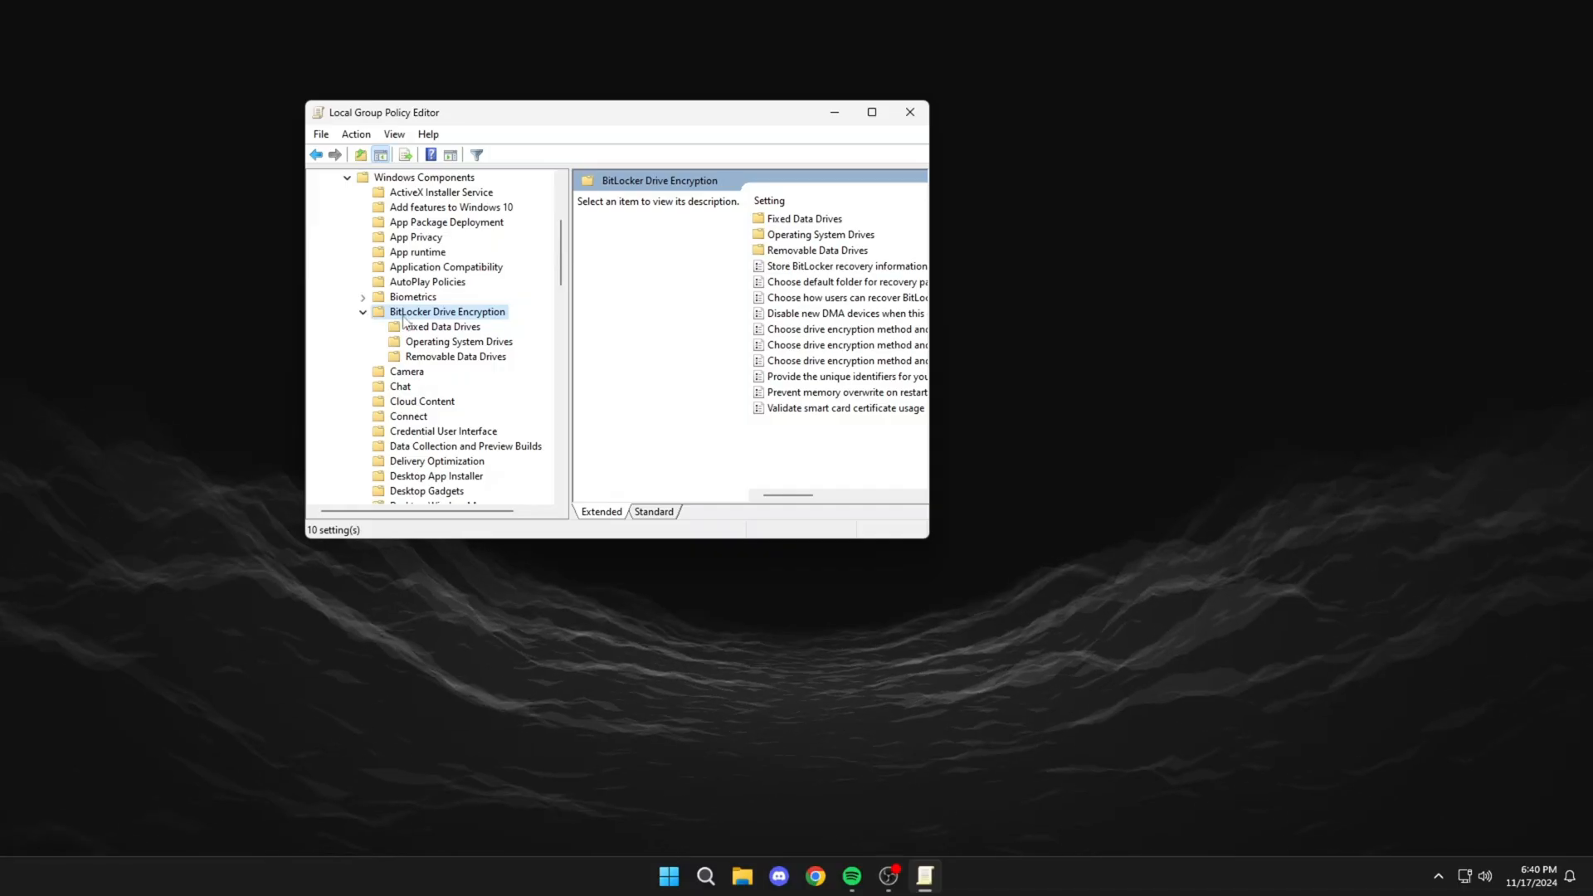
left_click(458, 342)
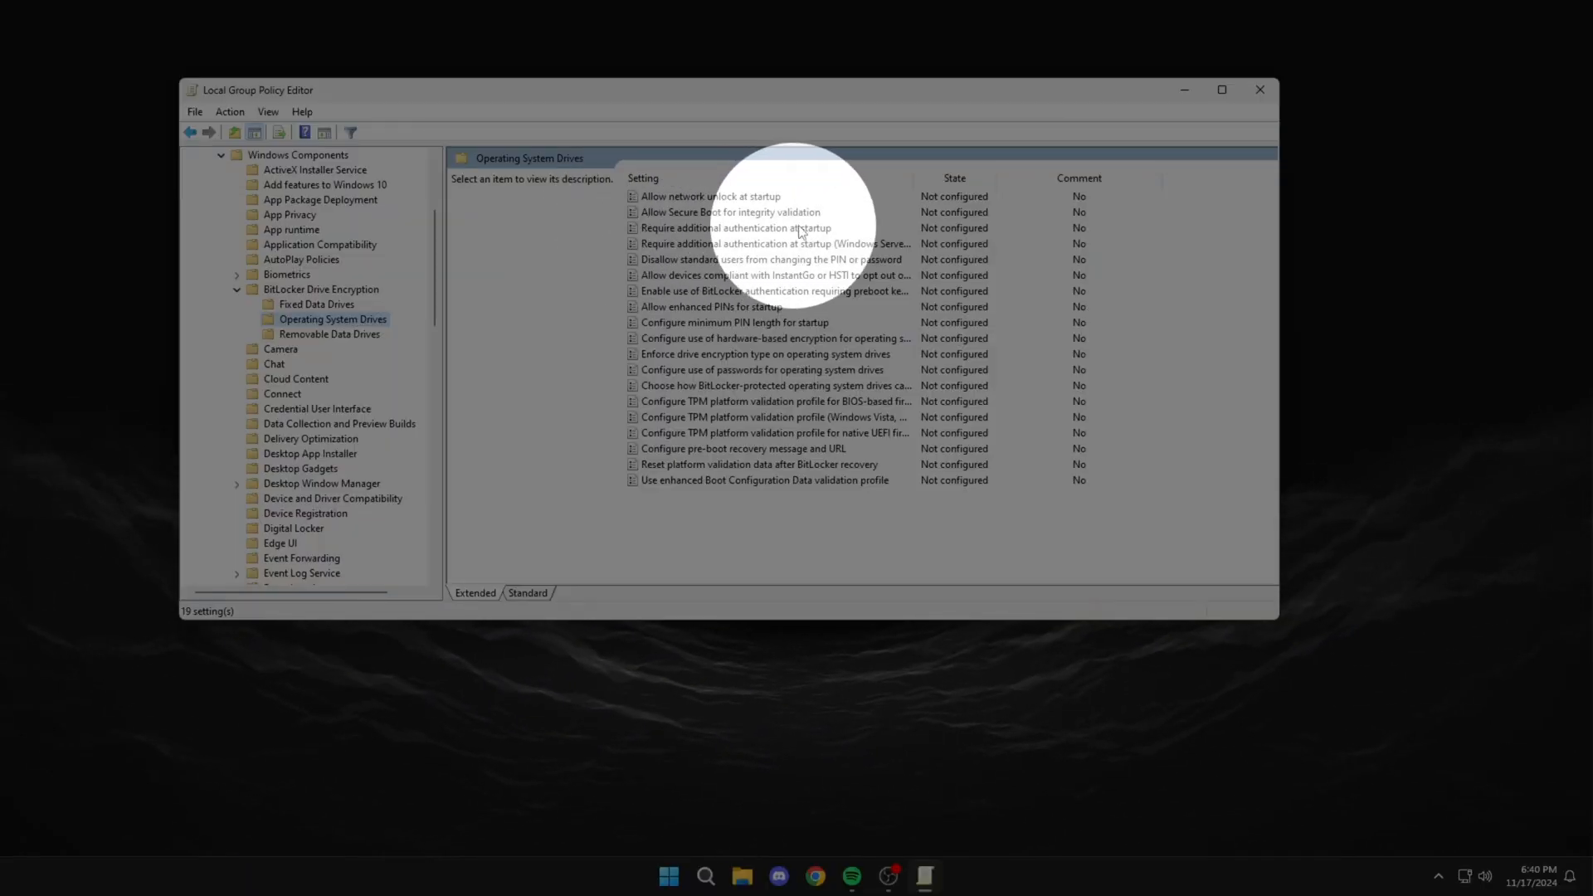
Enable 'Require additional authentication at startup' with startup PIN and key-plus-PIN with TPM allowed.
left_click(736, 228)
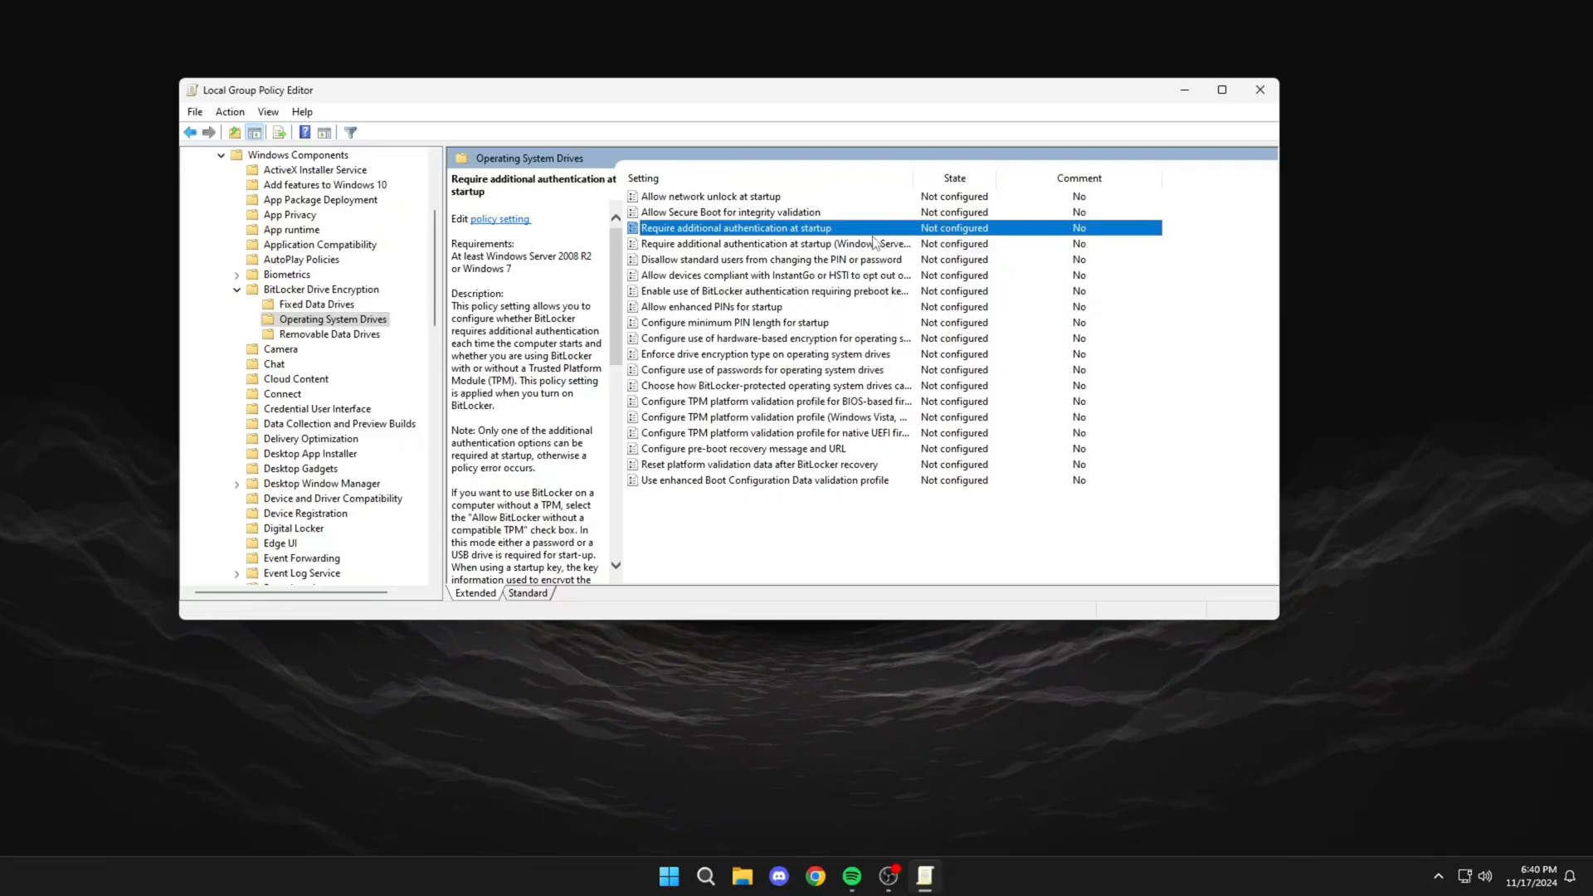
double_click(736, 228)
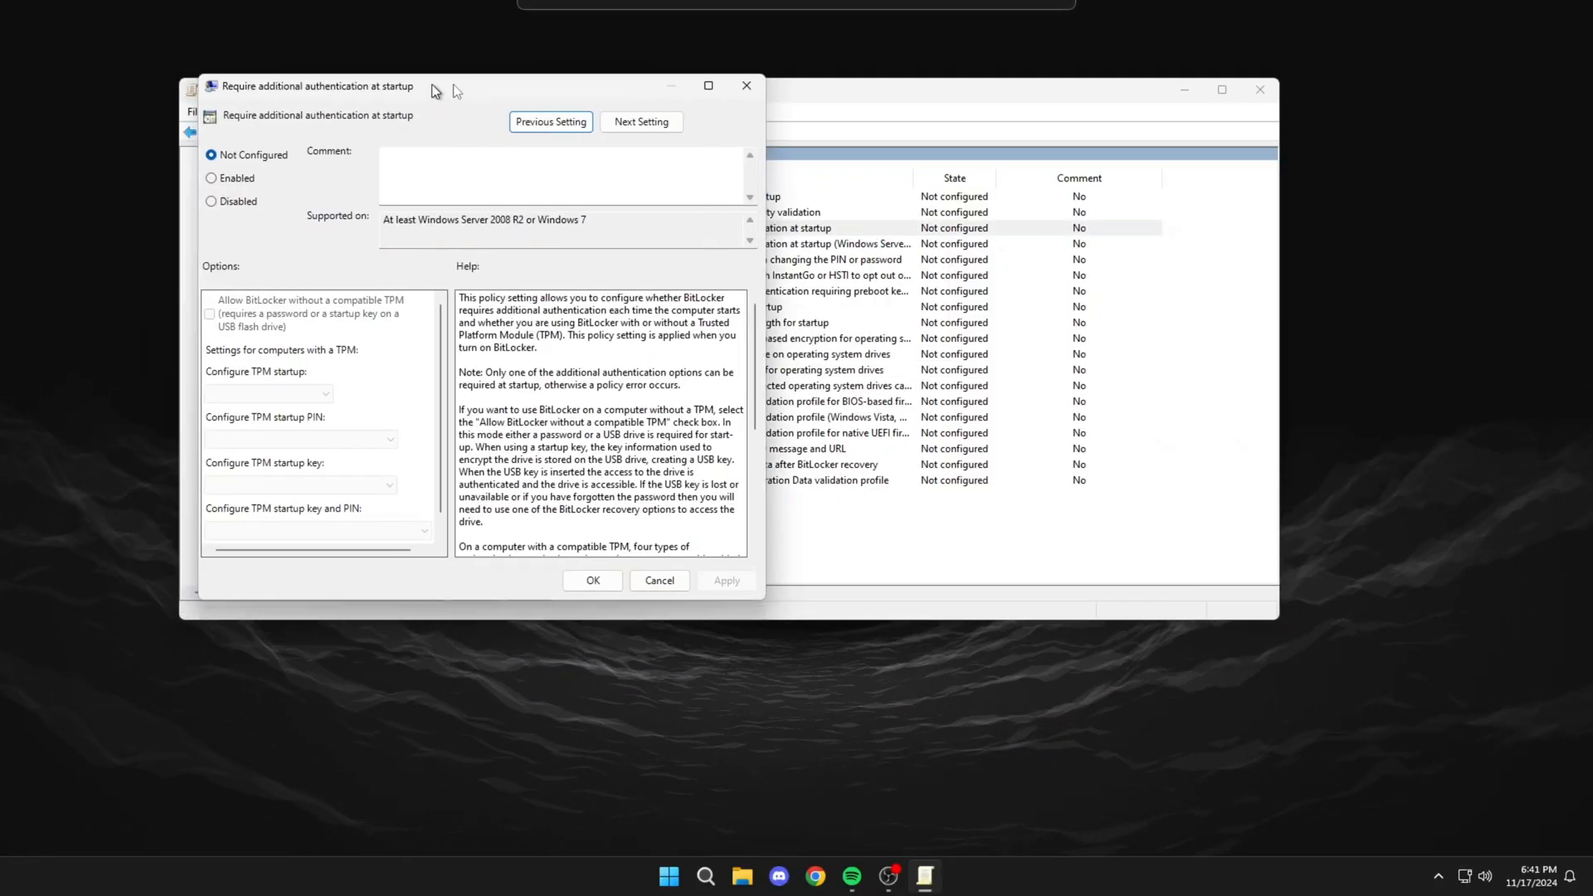
left_click(432, 202)
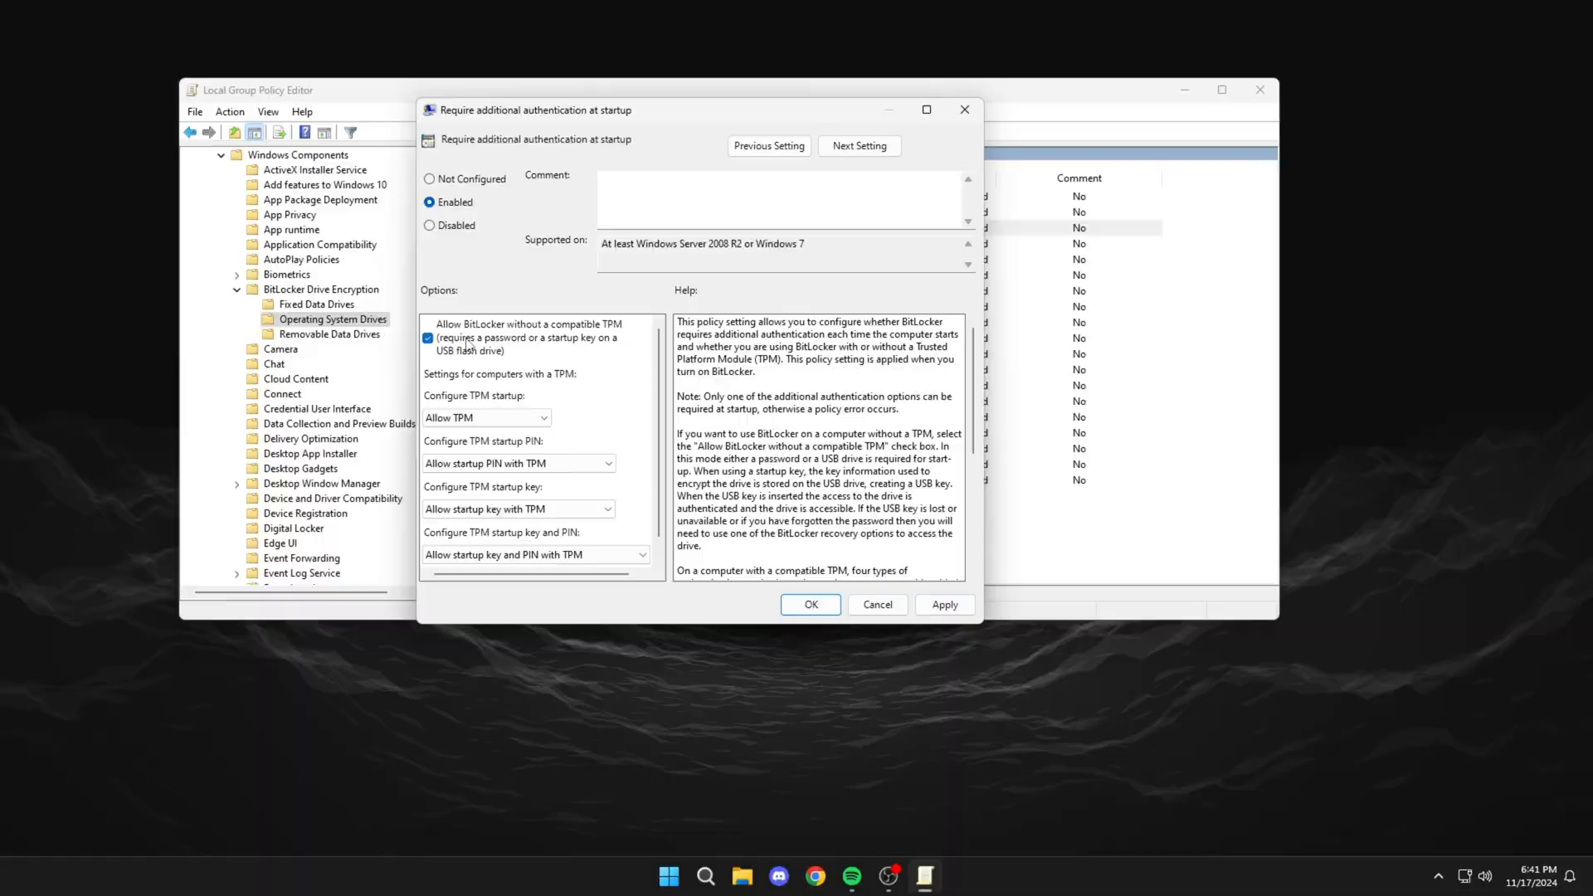
left_click(518, 463)
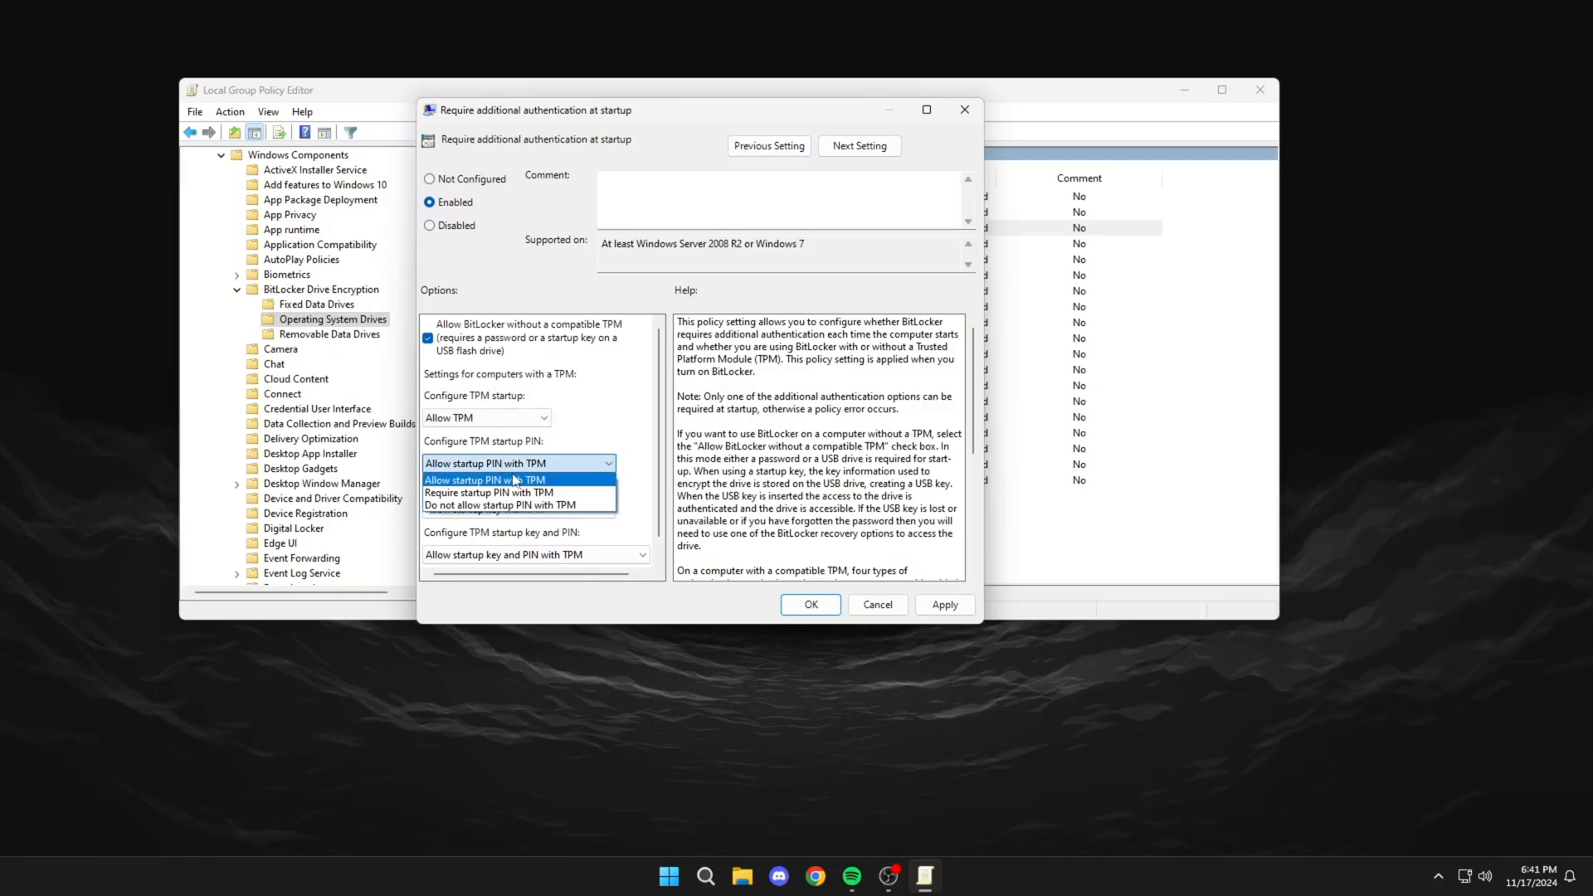
left_click(485, 478)
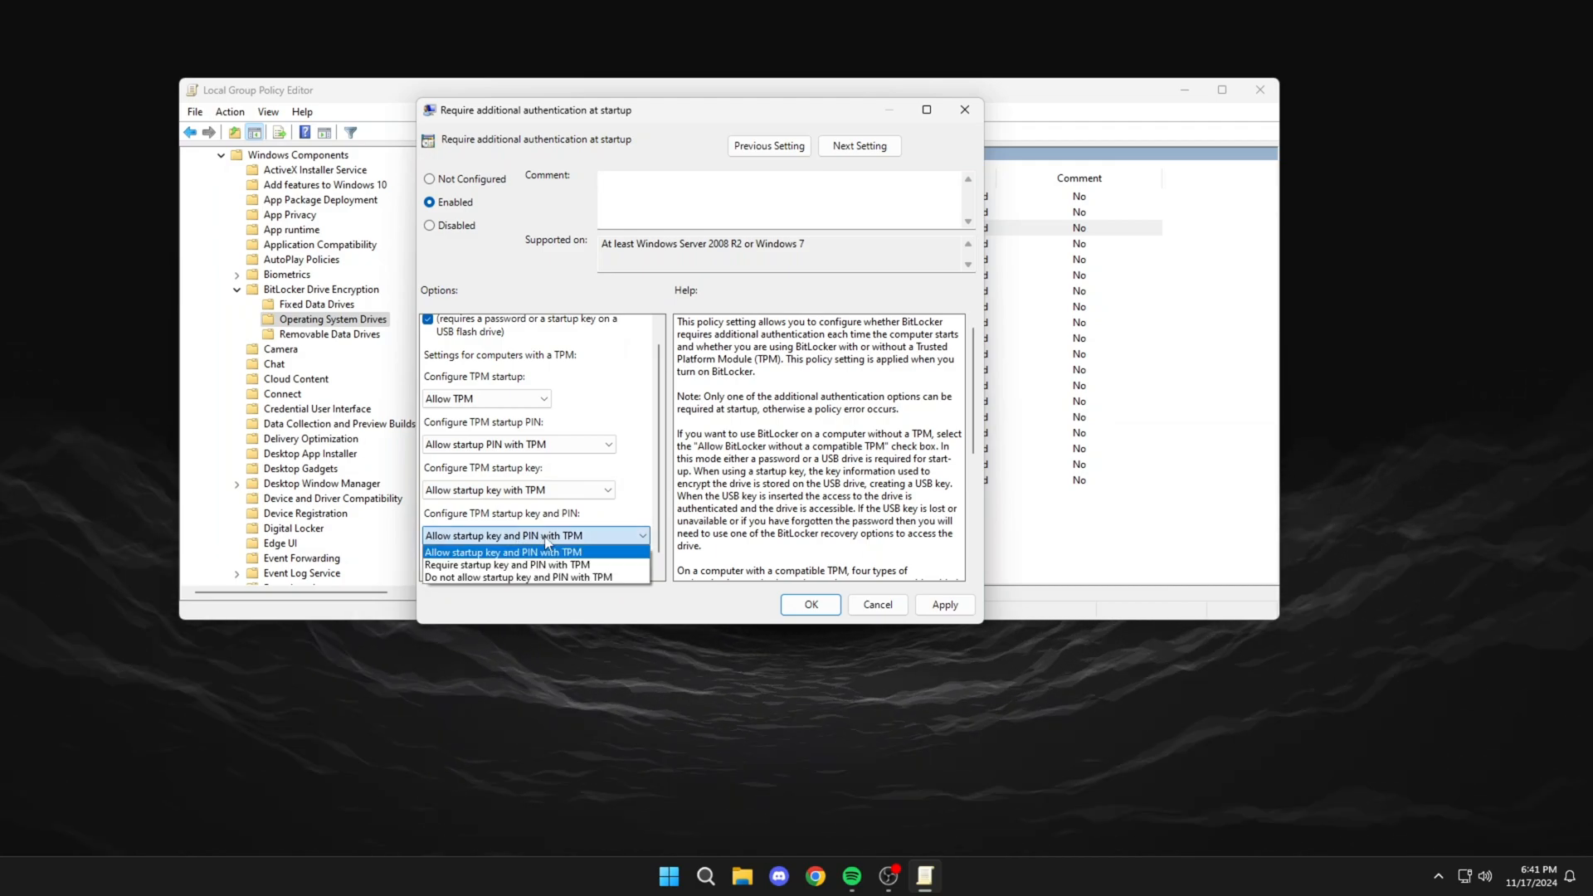
left_click(810, 605)
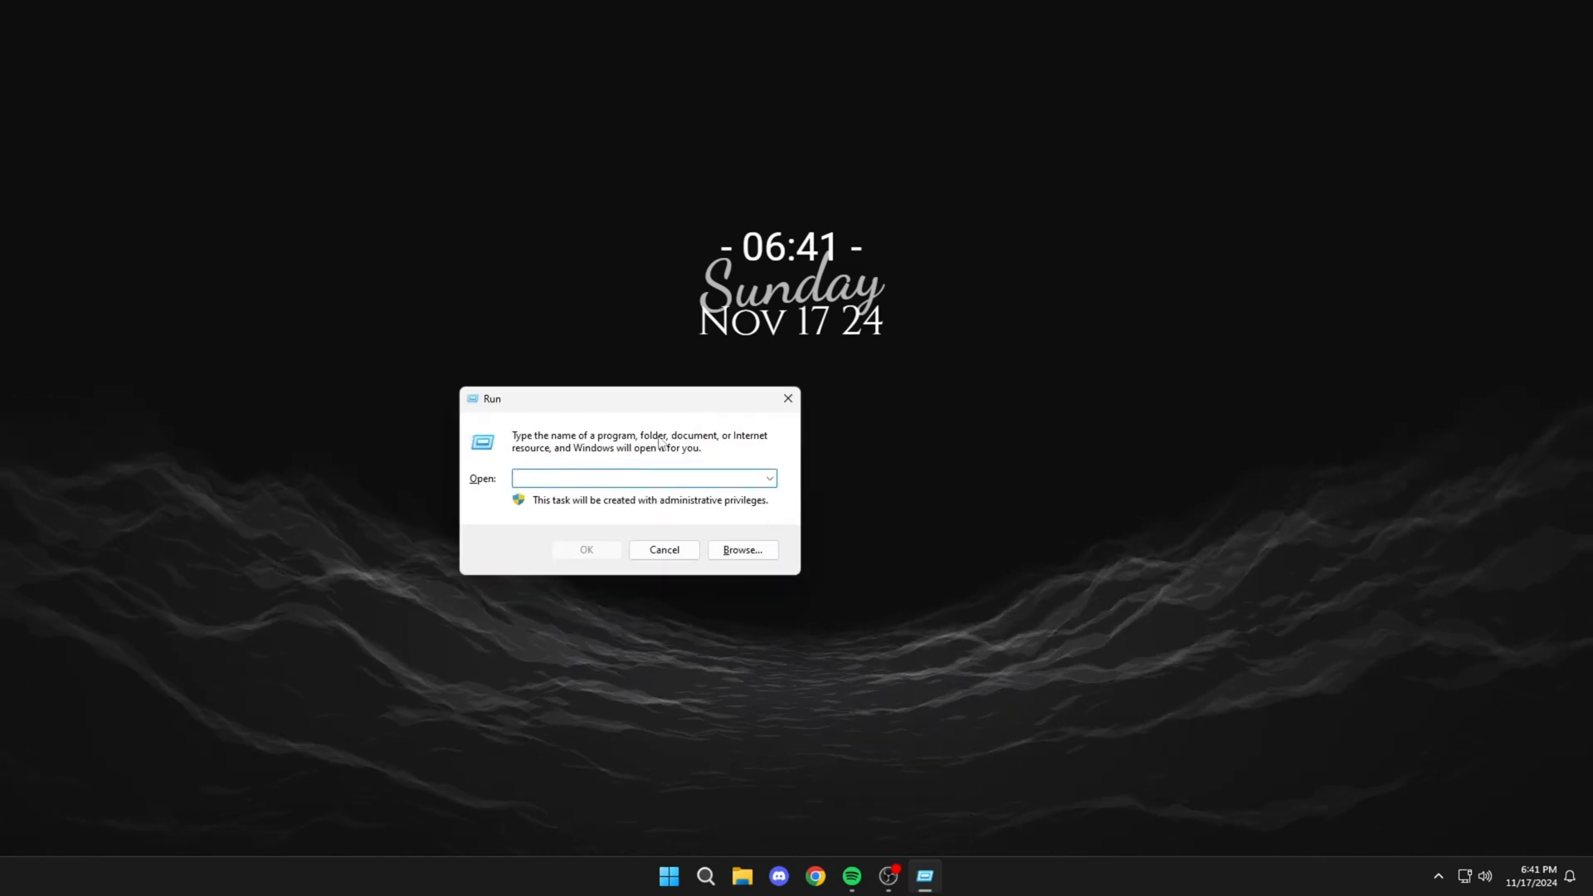
Run 'temp', delete all files in the Windows TEMP folder, skipping in-use files.
type("temp")
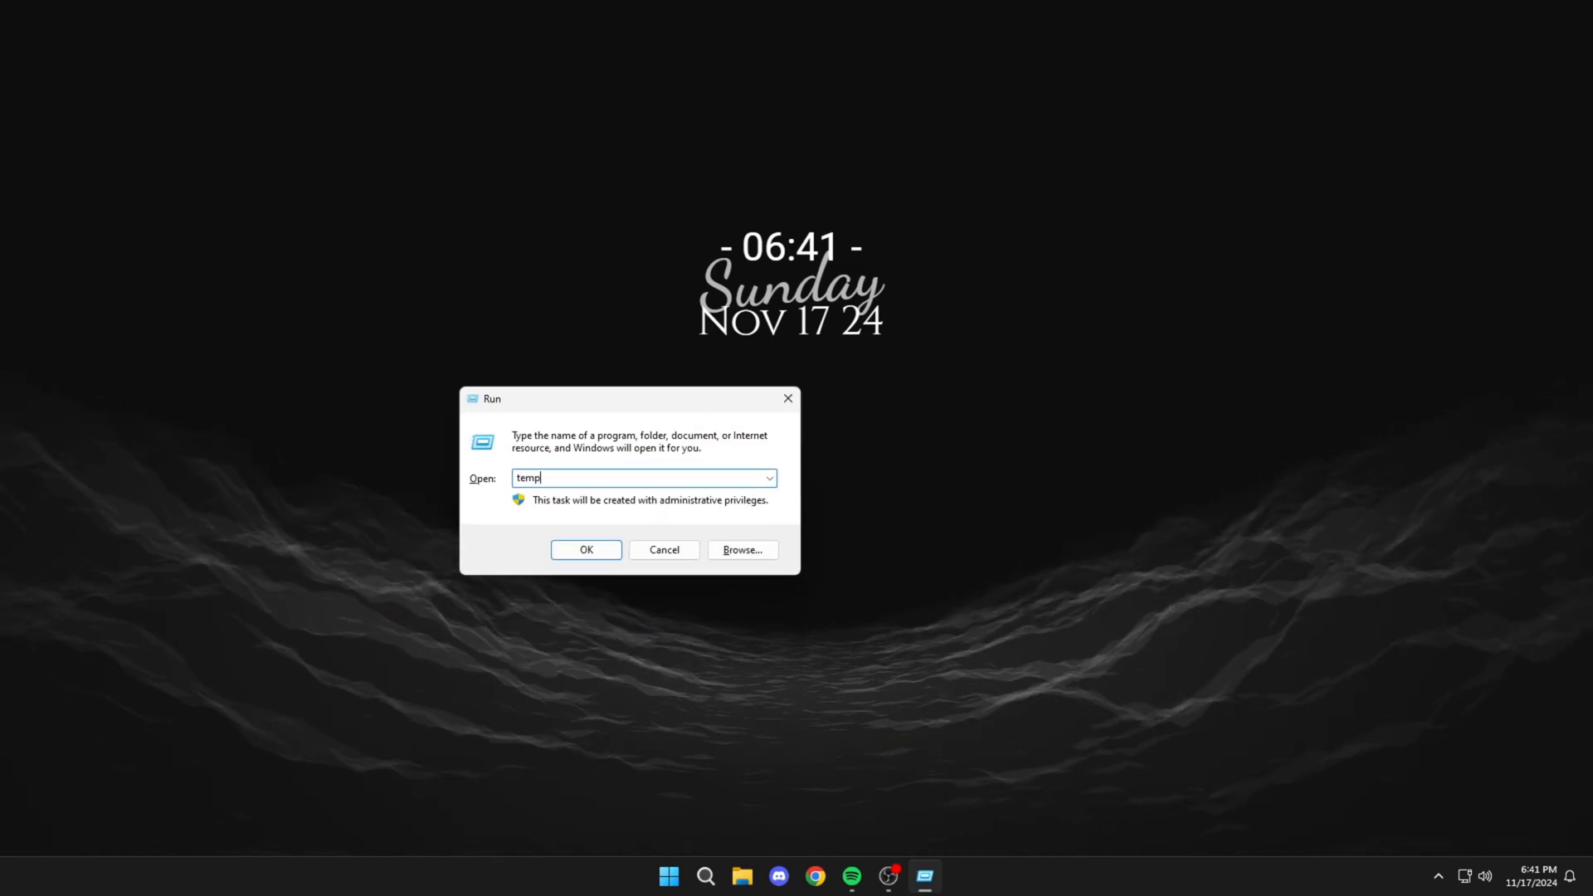
left_click(586, 550)
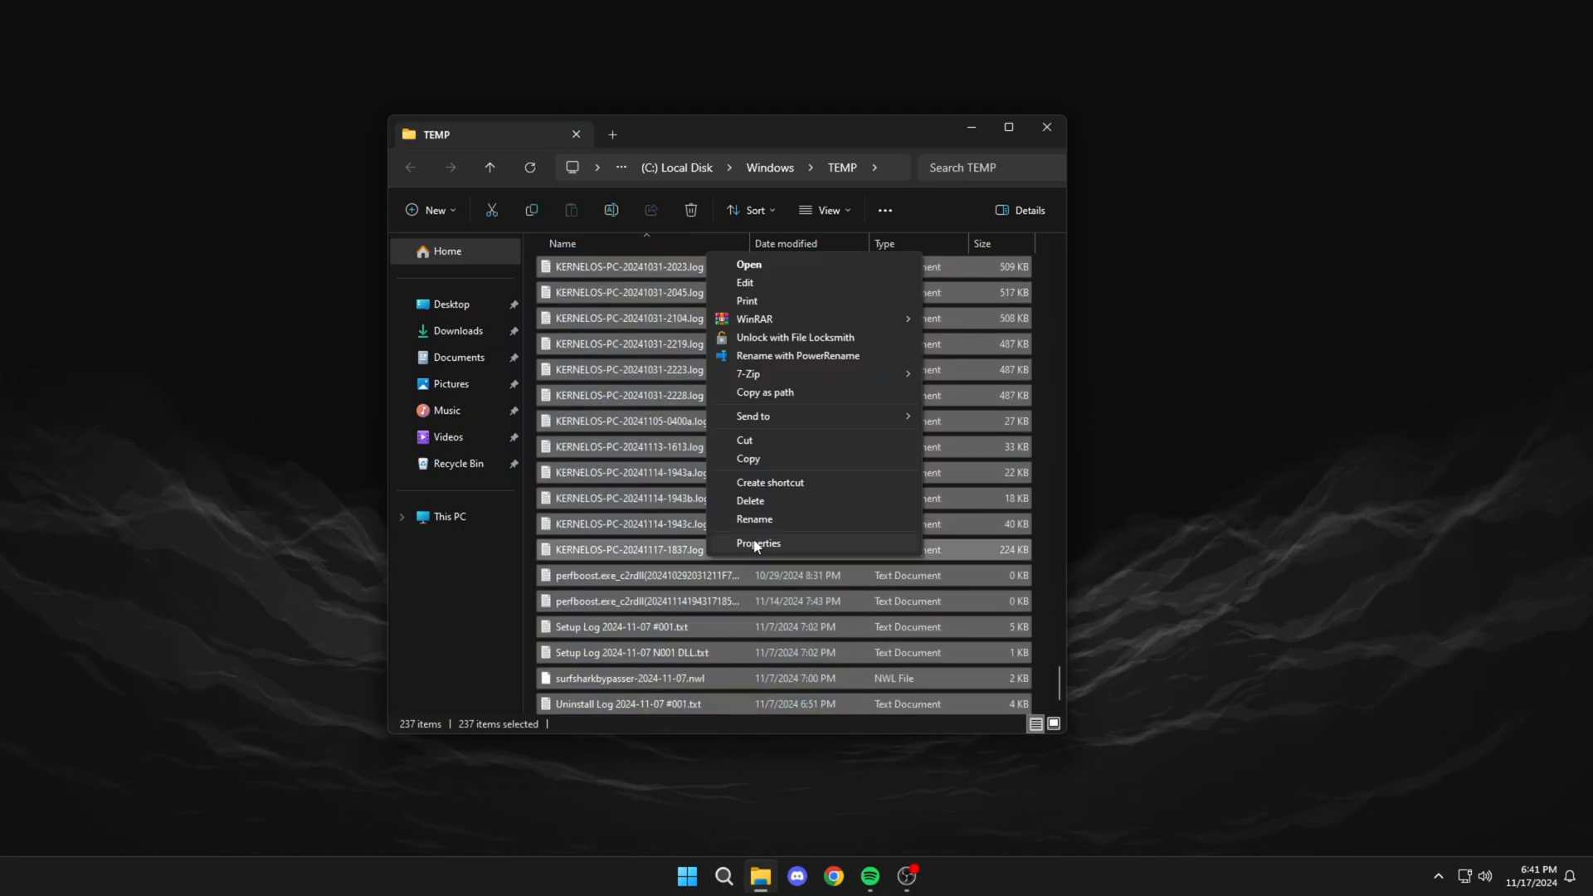
left_click(750, 500)
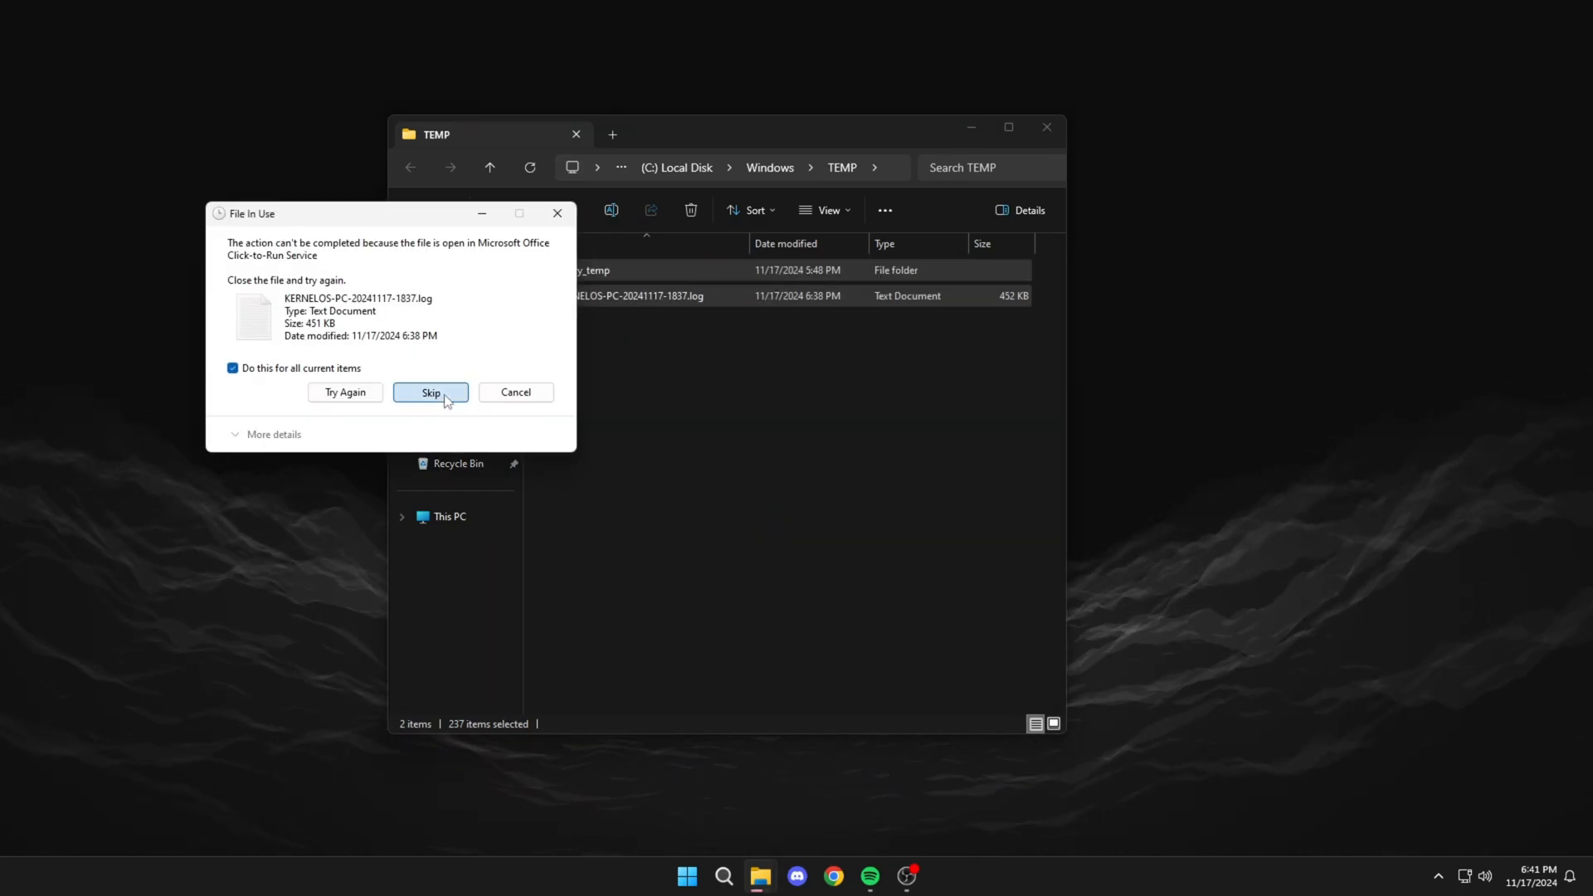
left_click(430, 392)
type("r")
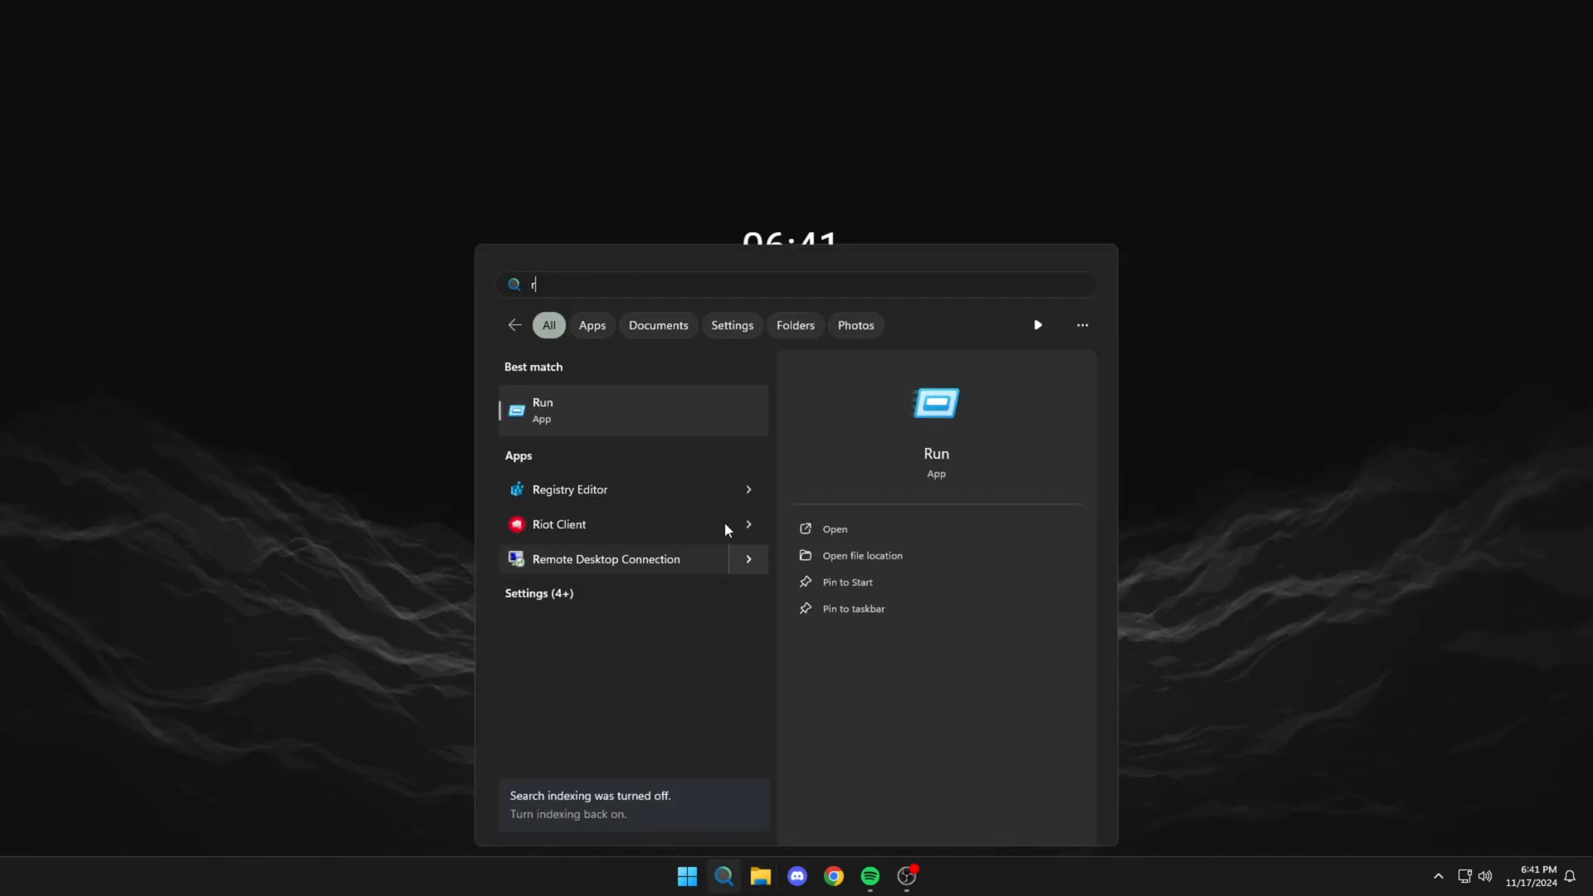
Run '%temp', select everything in the user Temp folder and delete it, skipping in-use files and folders.
left_click(543, 410)
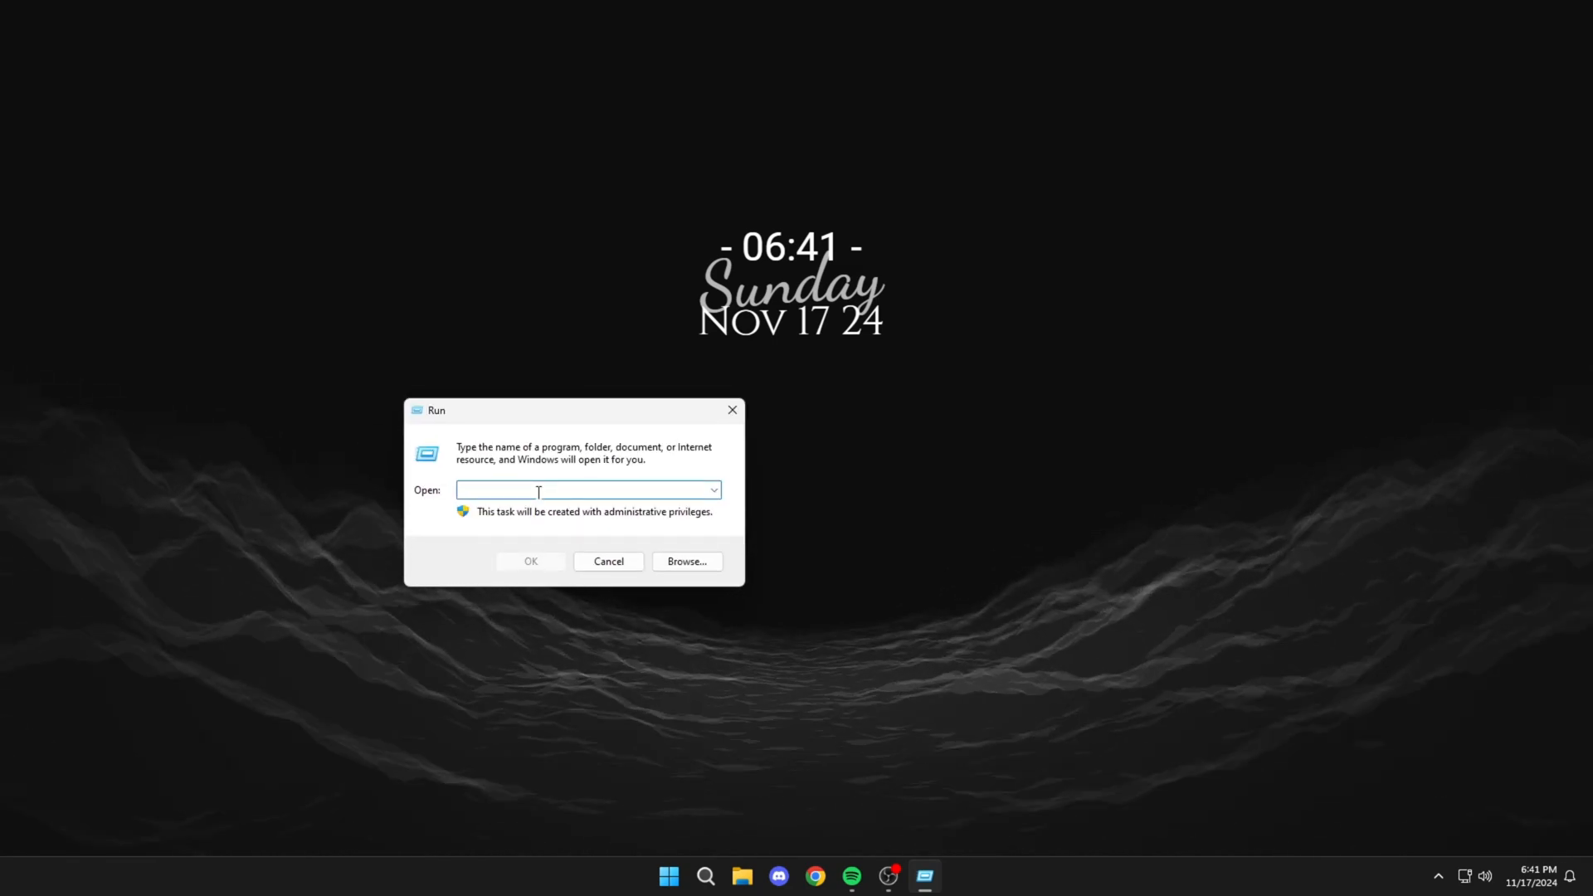
type("%temp")
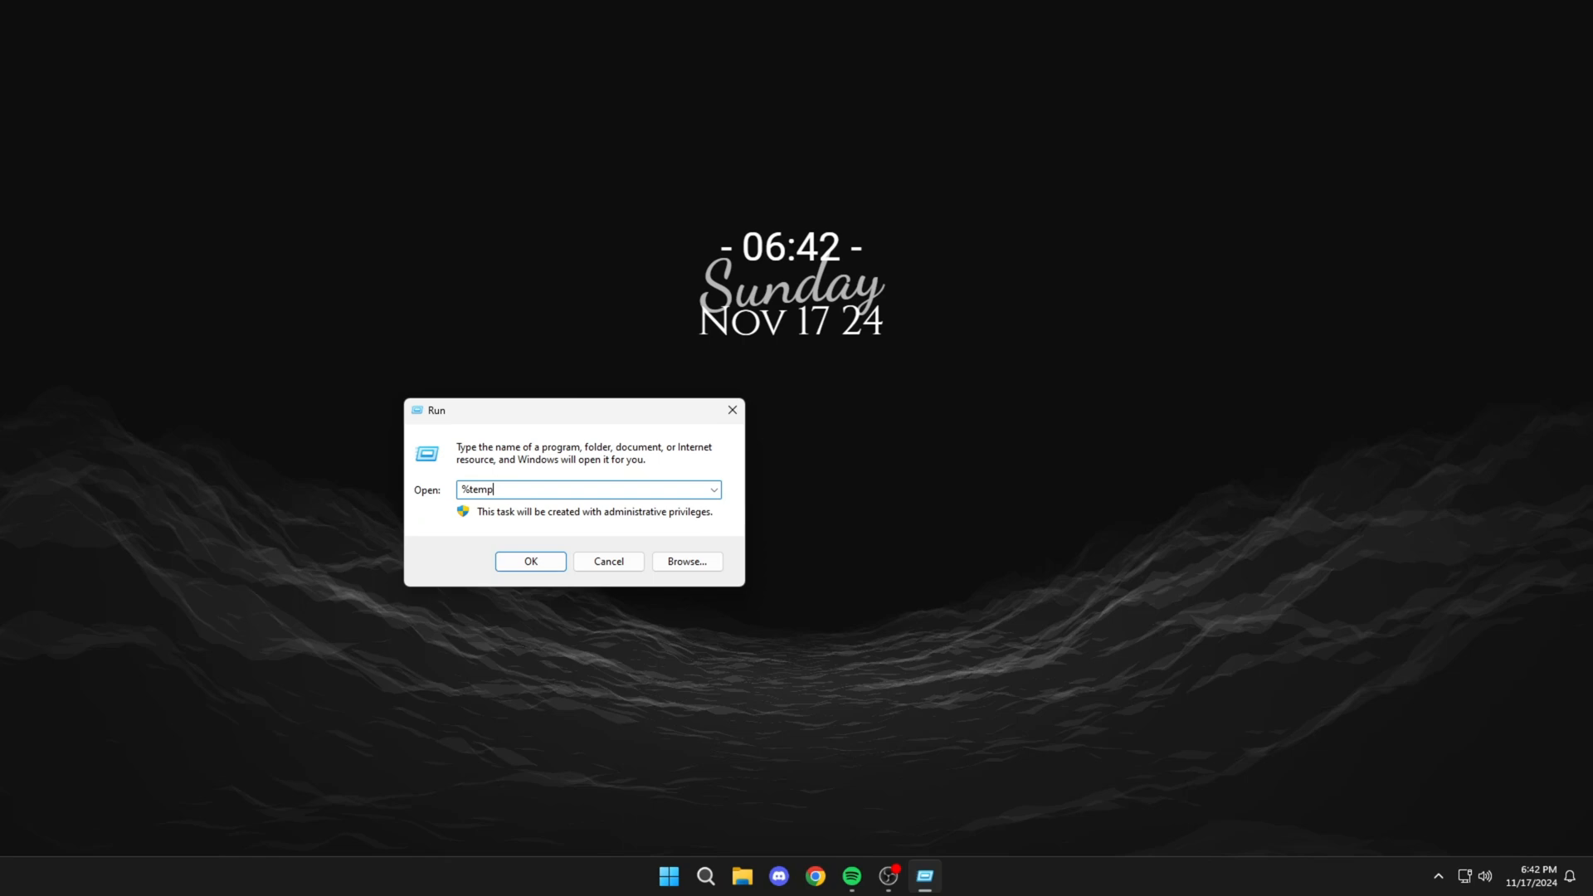
left_click(529, 561)
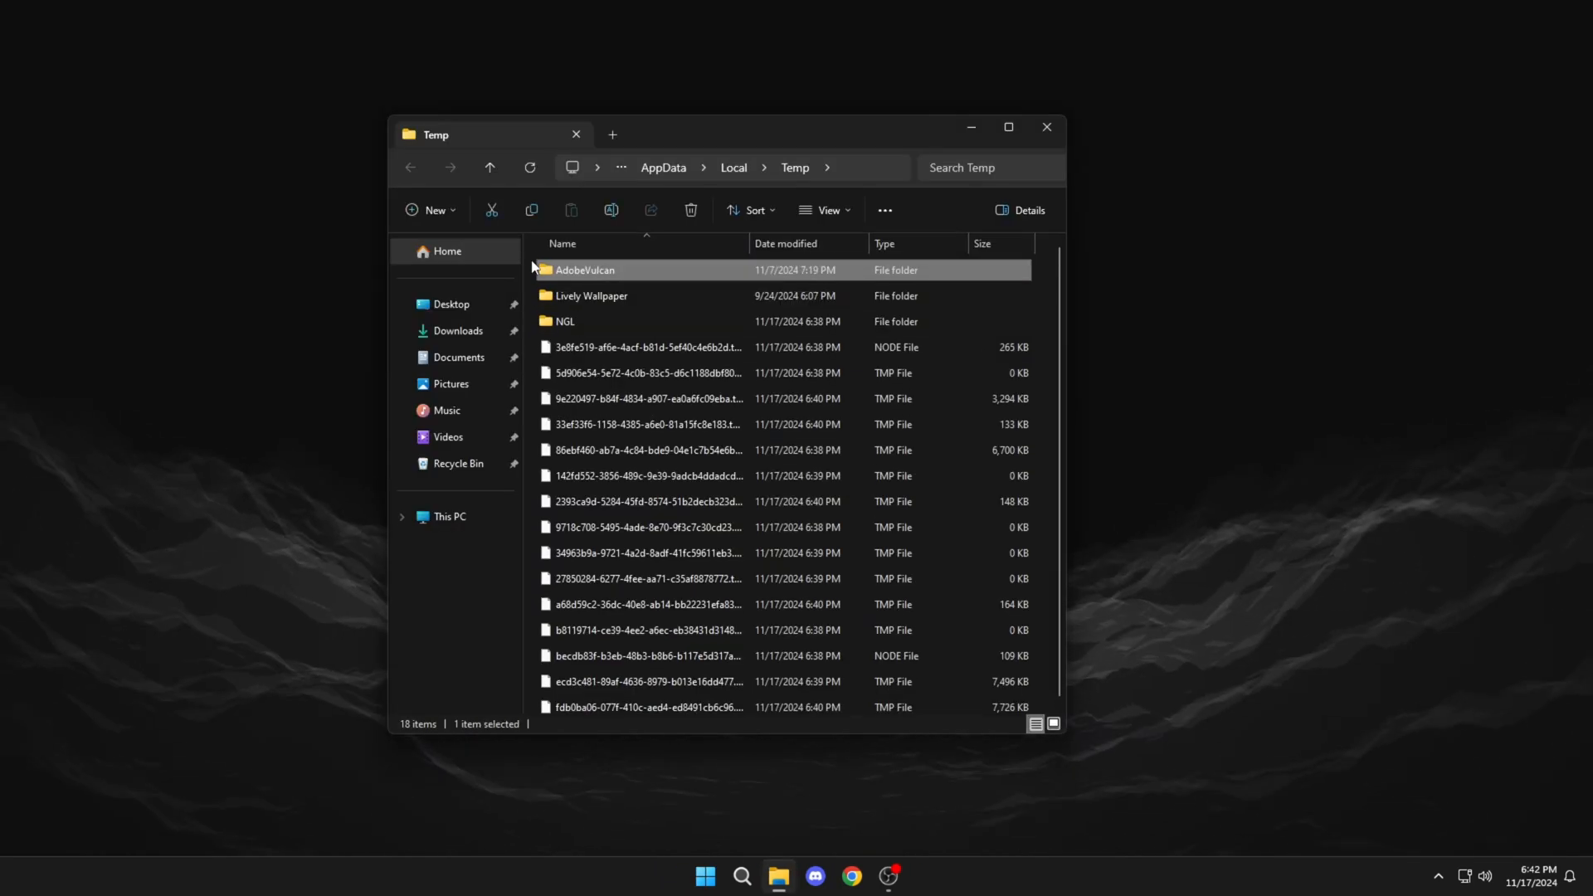
key("ctrl+a")
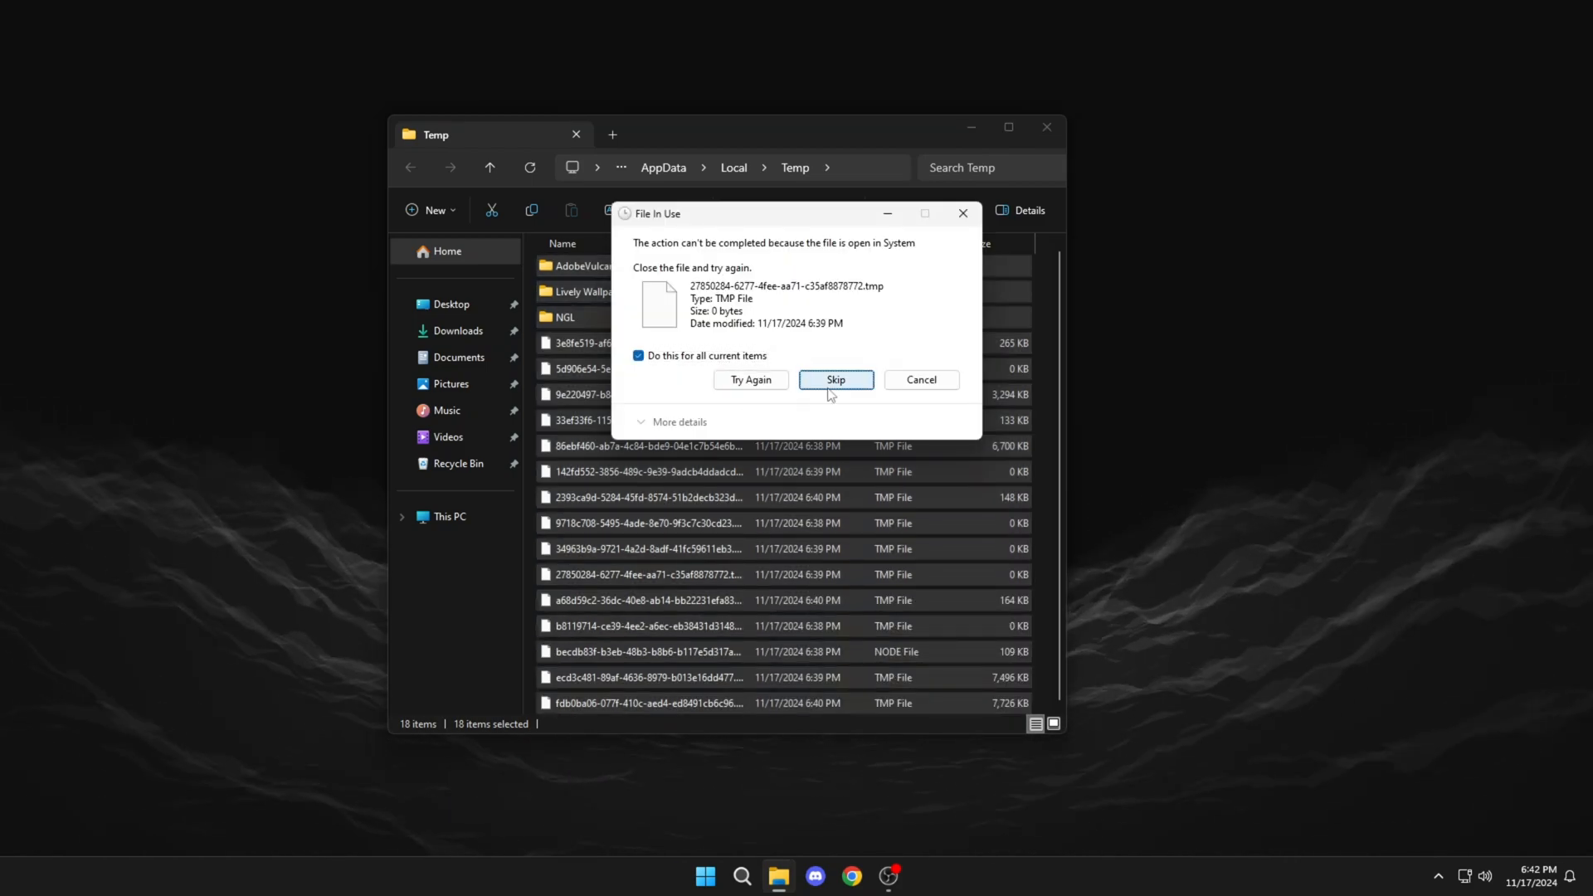
left_click(835, 378)
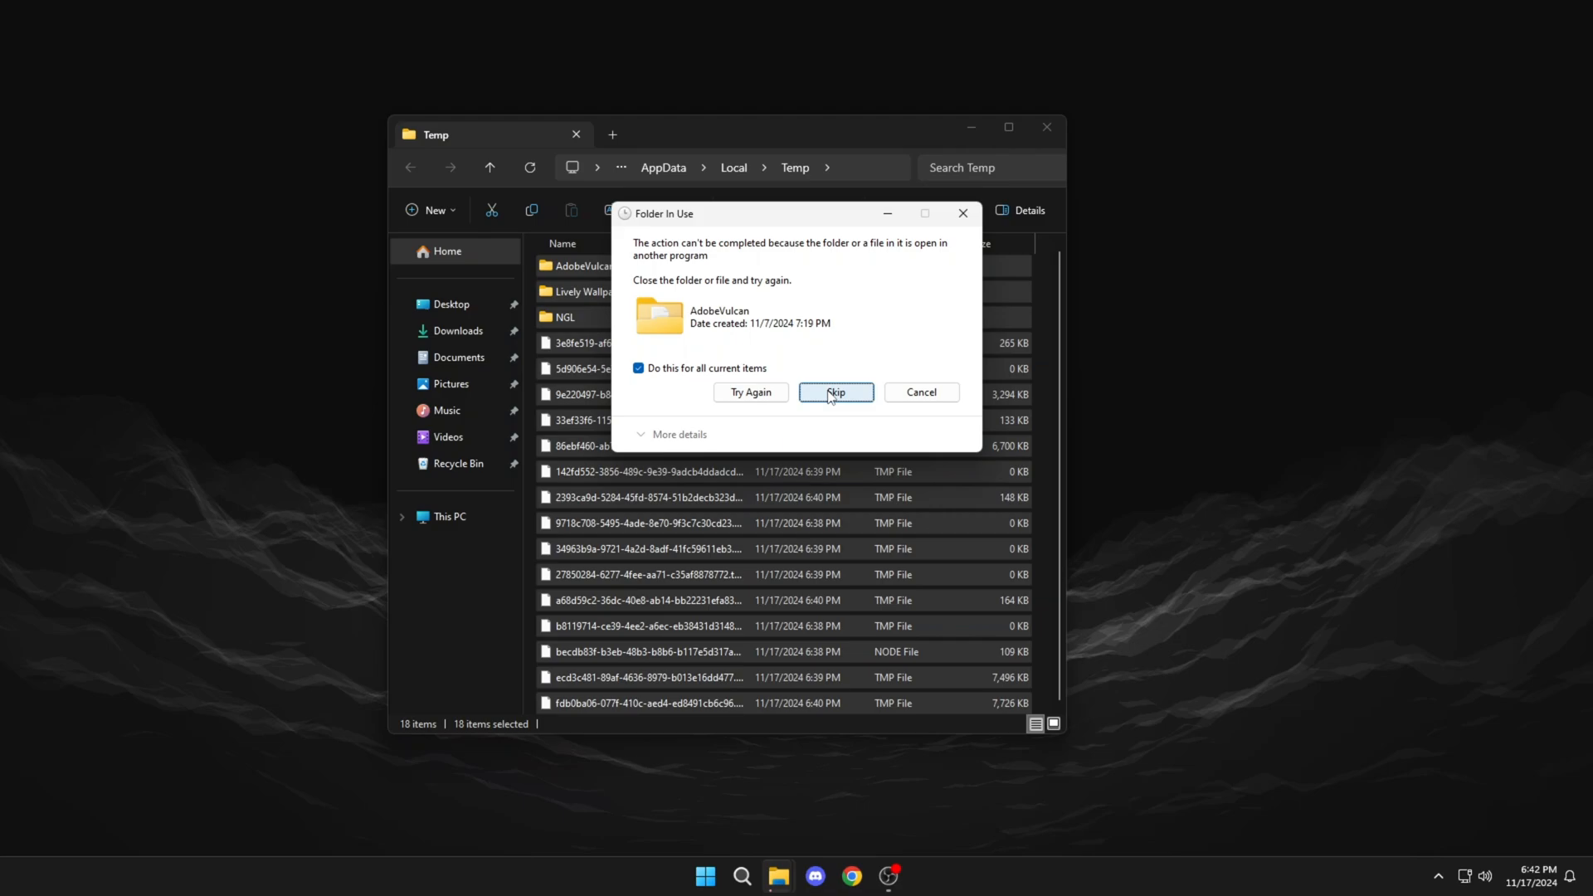
left_click(834, 392)
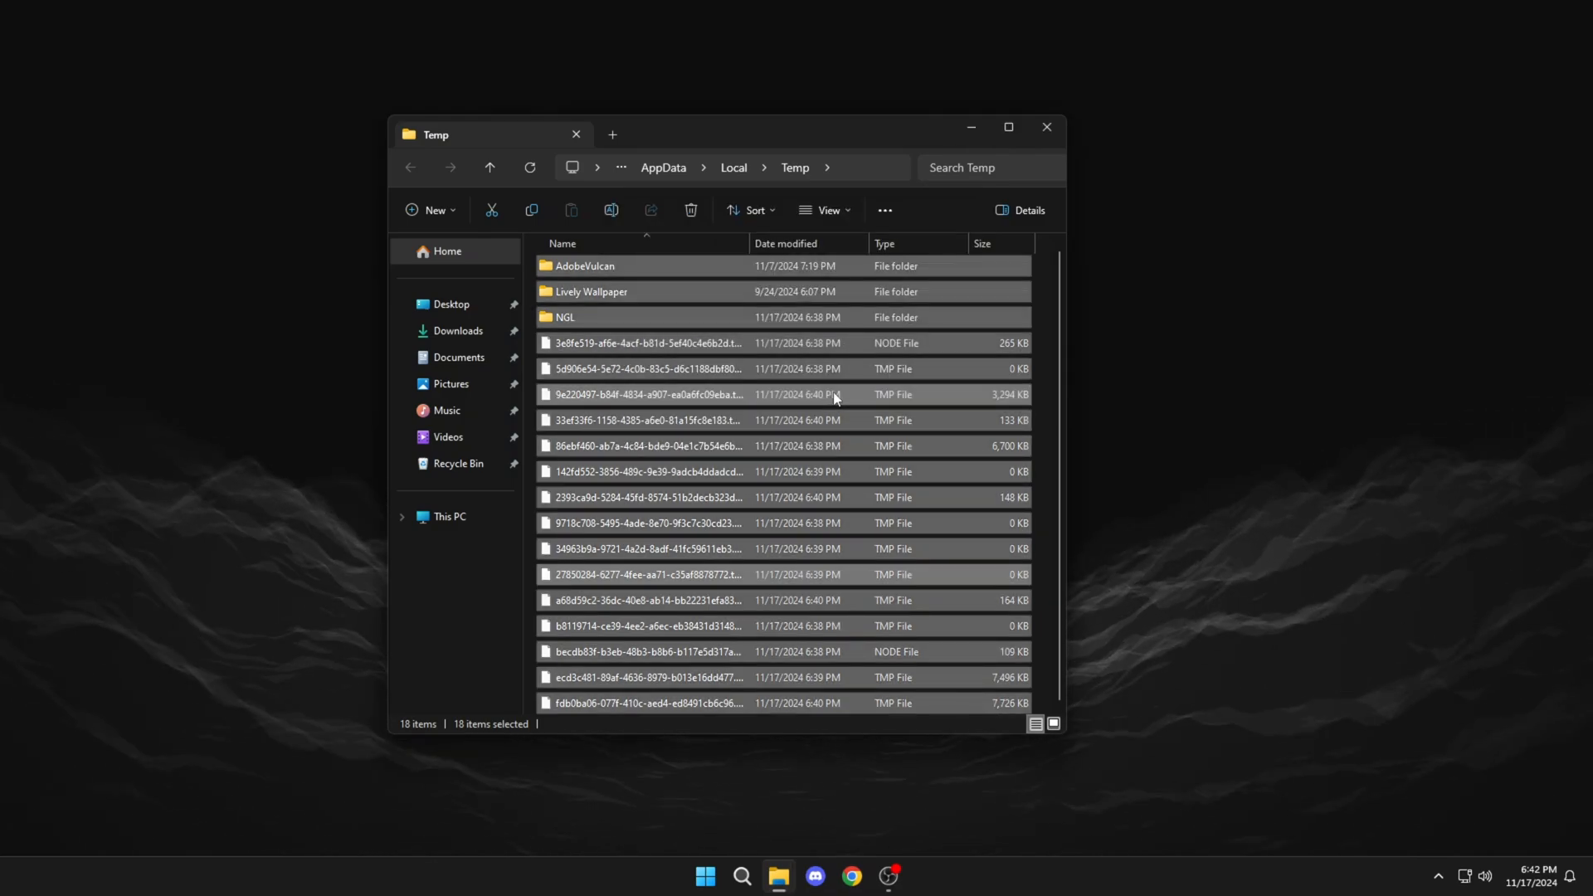
left_click(1045, 128)
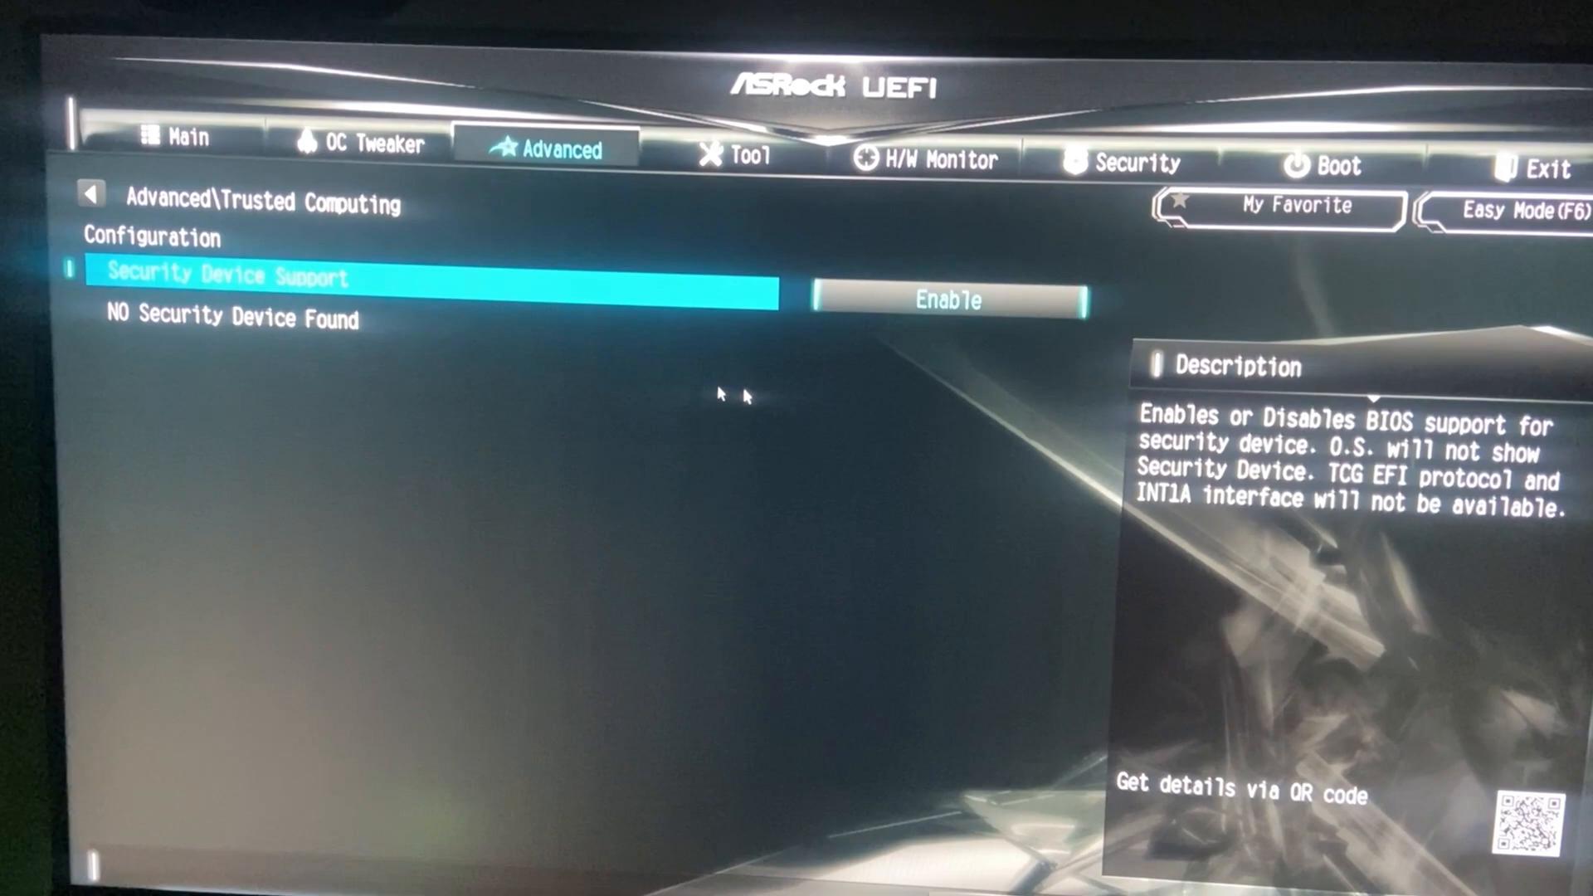
On the Security page set Intel Platform Trust Technology to Enabled.
left_click(948, 300)
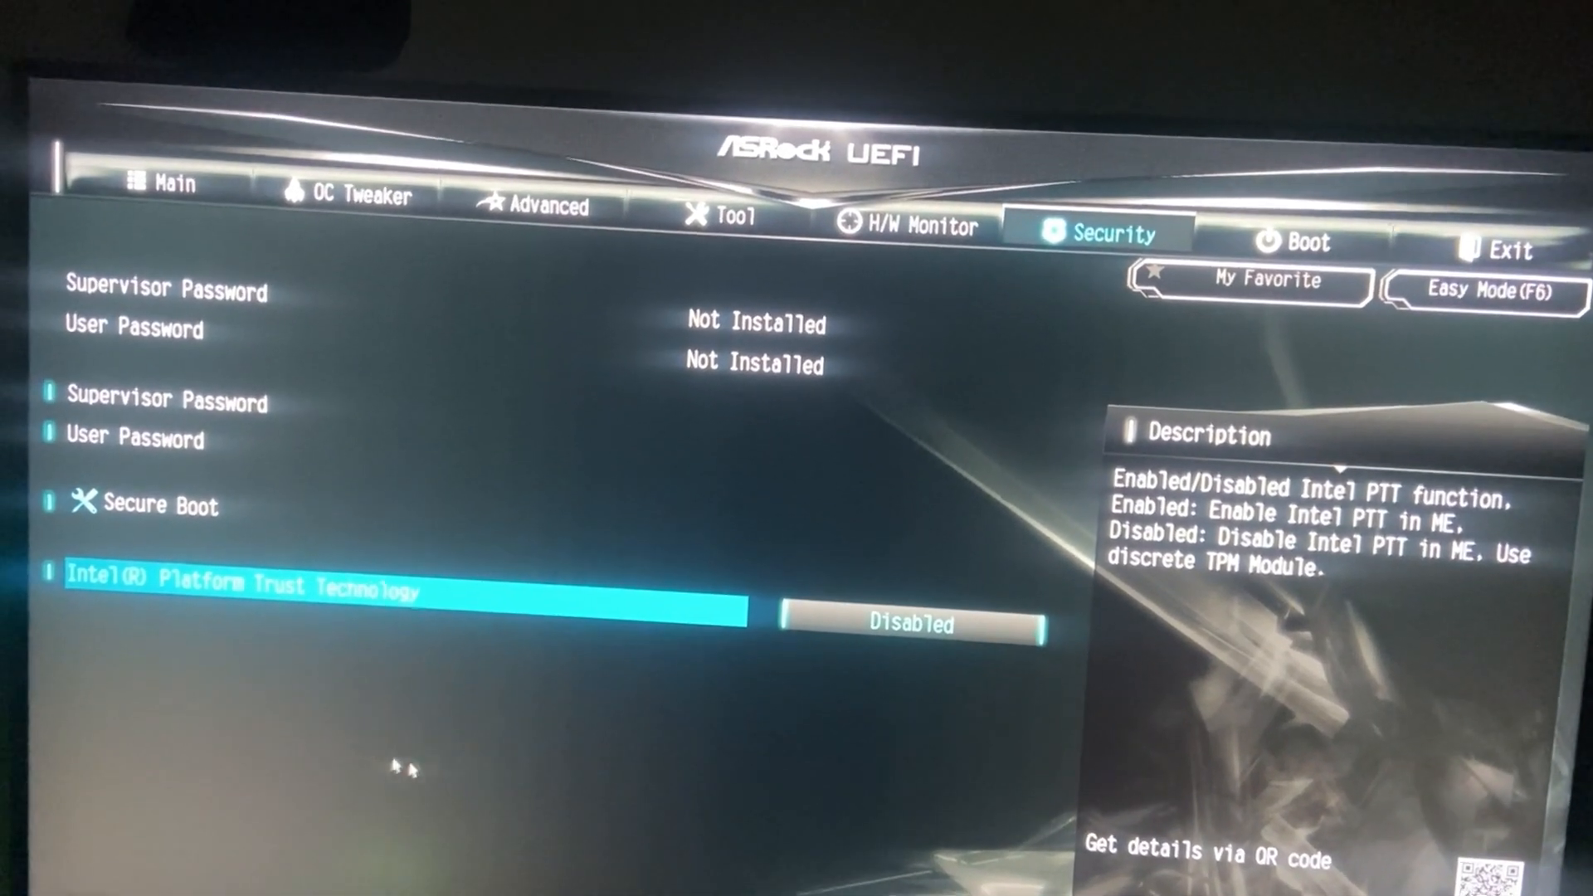
left_click(909, 624)
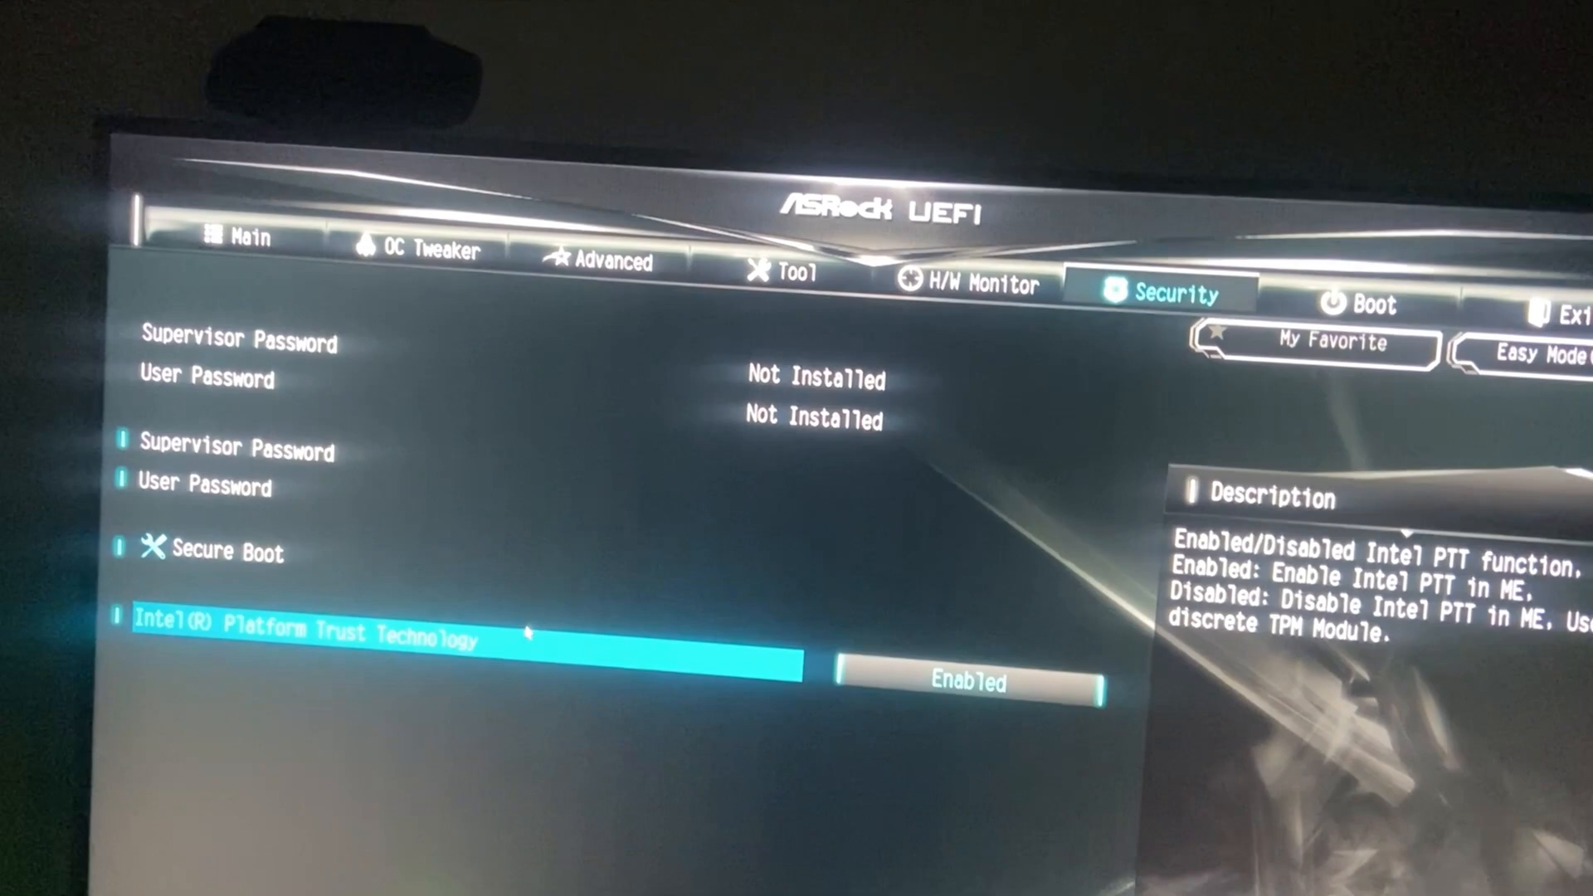
left_click(234, 551)
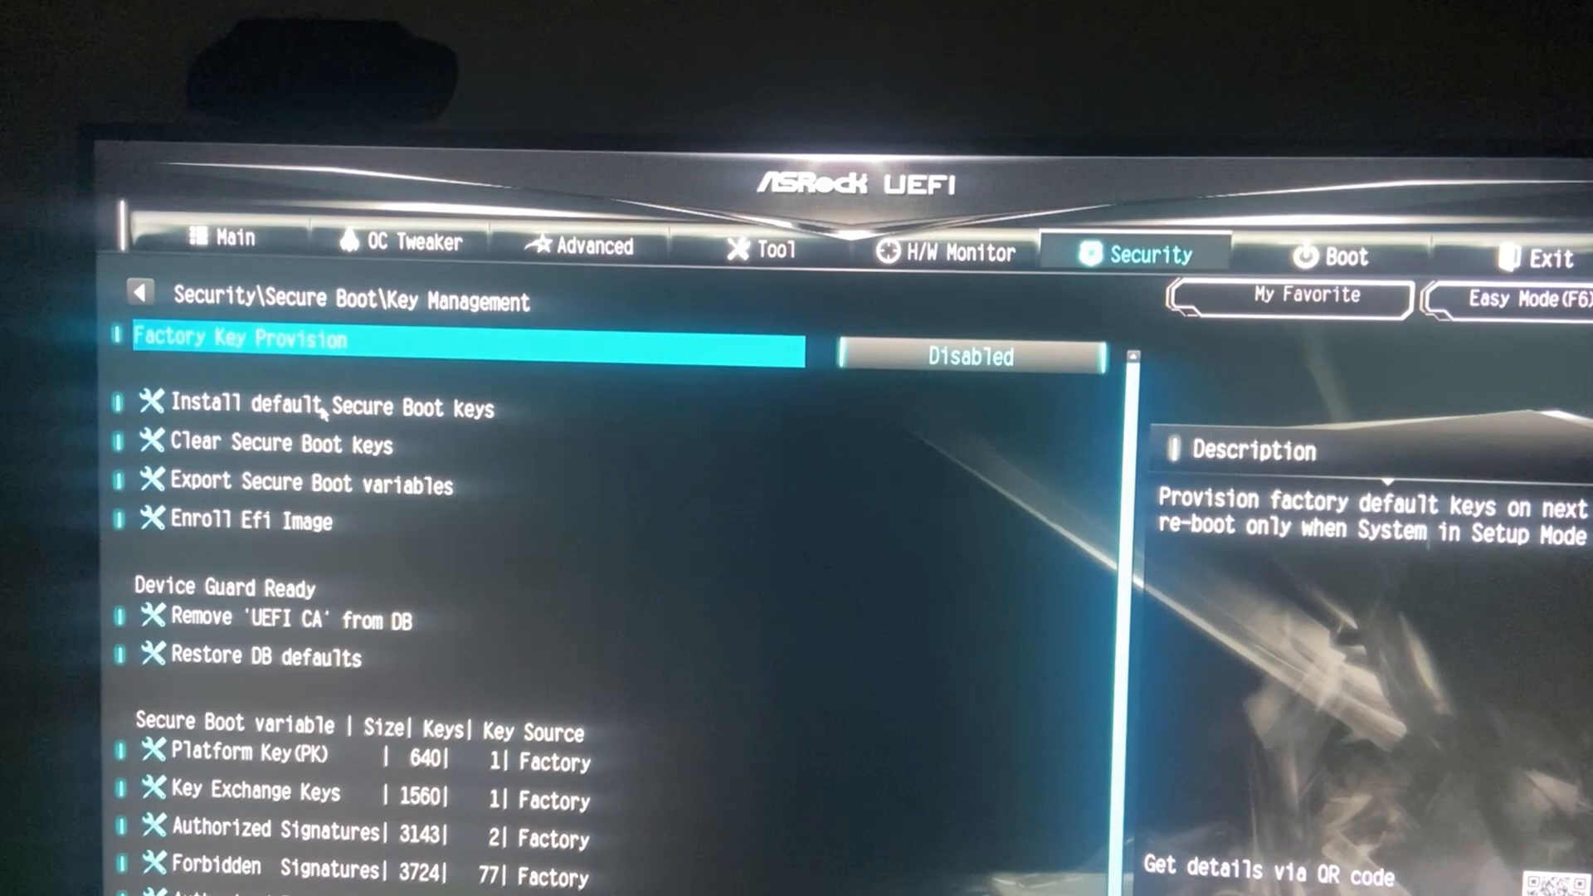
Install the default Secure Boot keys, confirm, and set Secure Boot to Enabled.
left_click(333, 406)
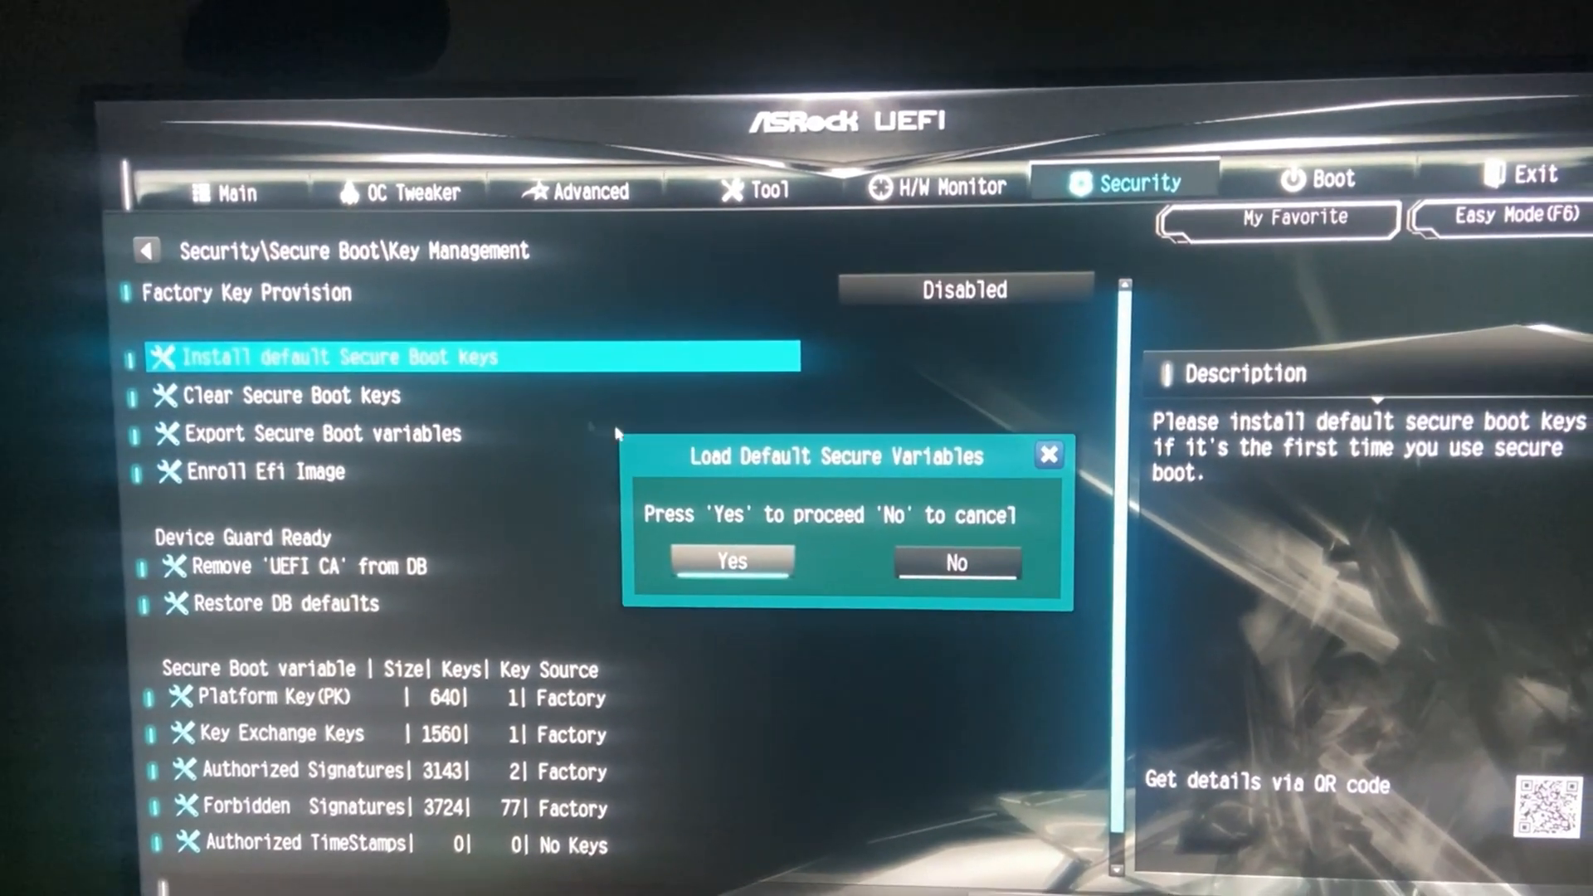
left_click(956, 563)
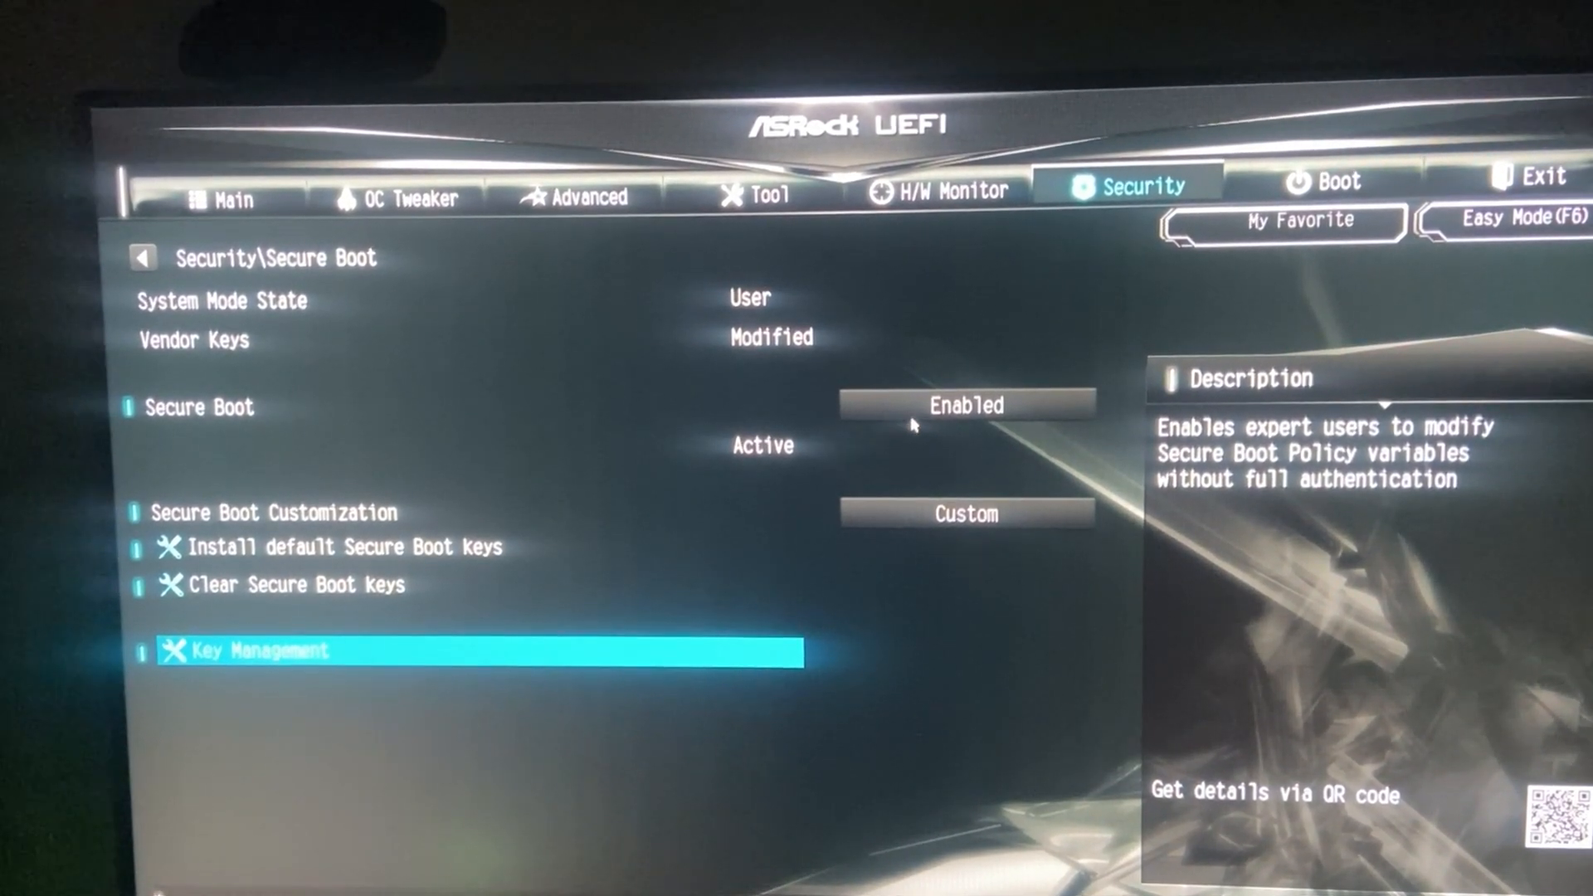
left_click(966, 405)
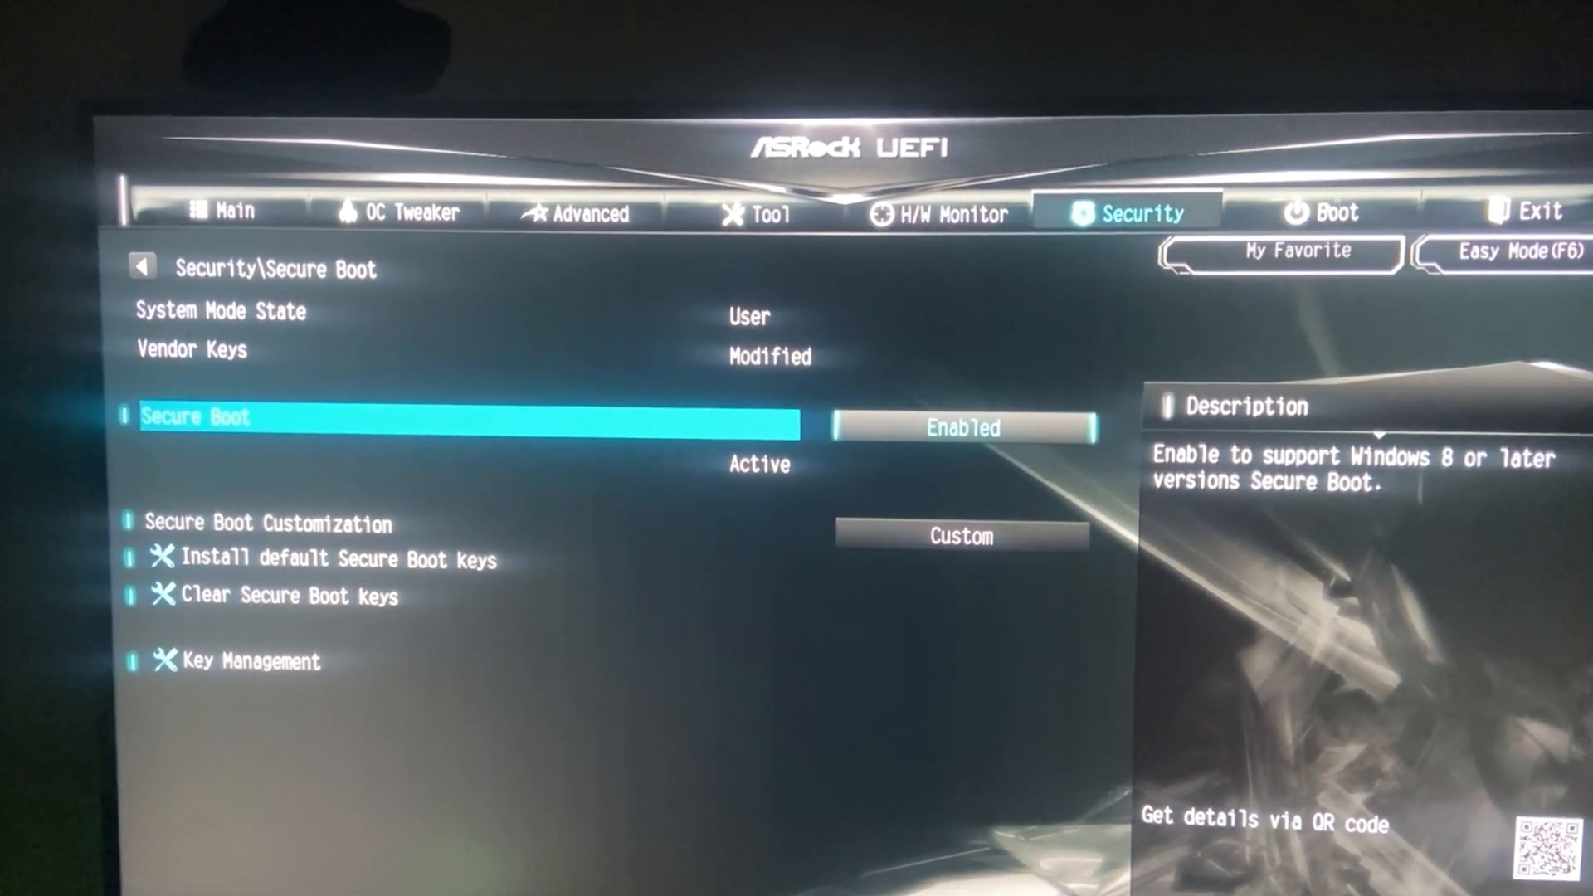
left_click(1323, 242)
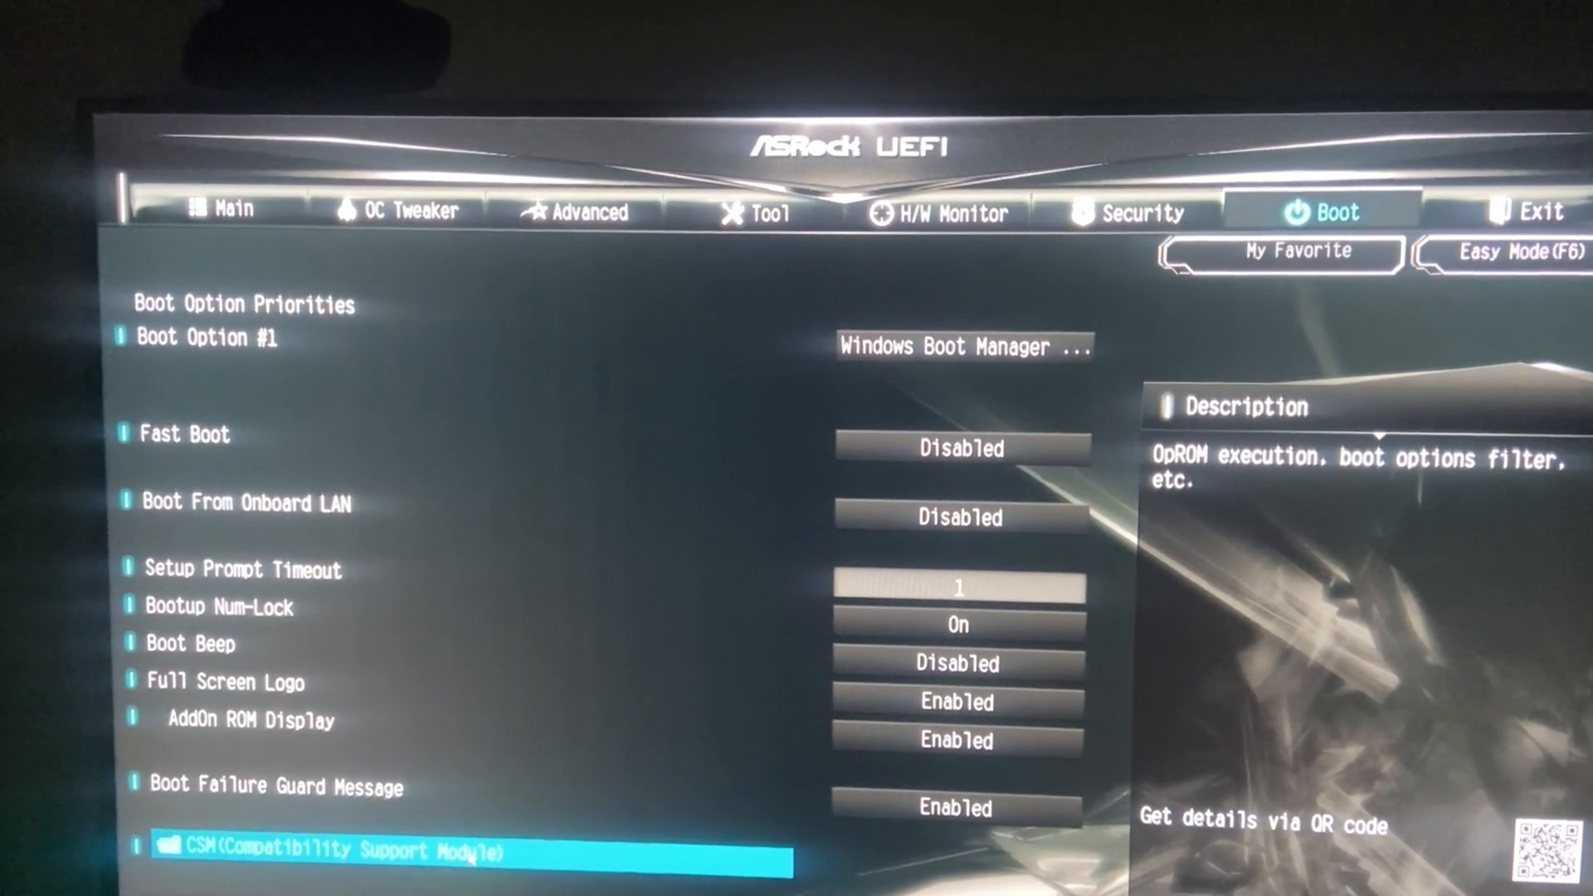
In Boot > CSM (Compatibility Support Module), set CSM to Enabled.
left_click(468, 850)
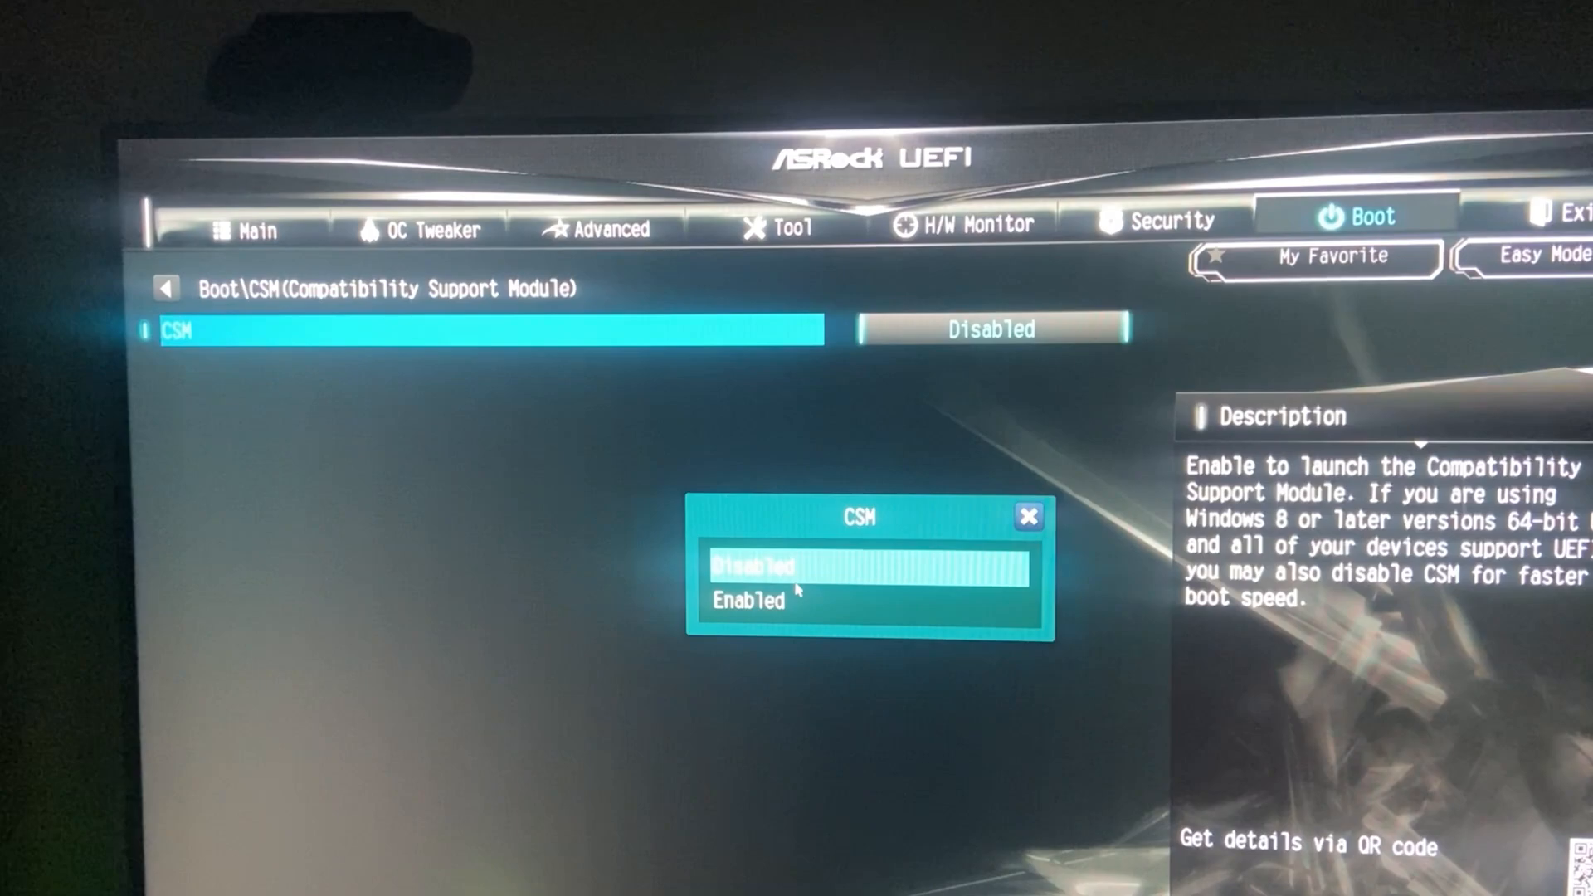
left_click(748, 601)
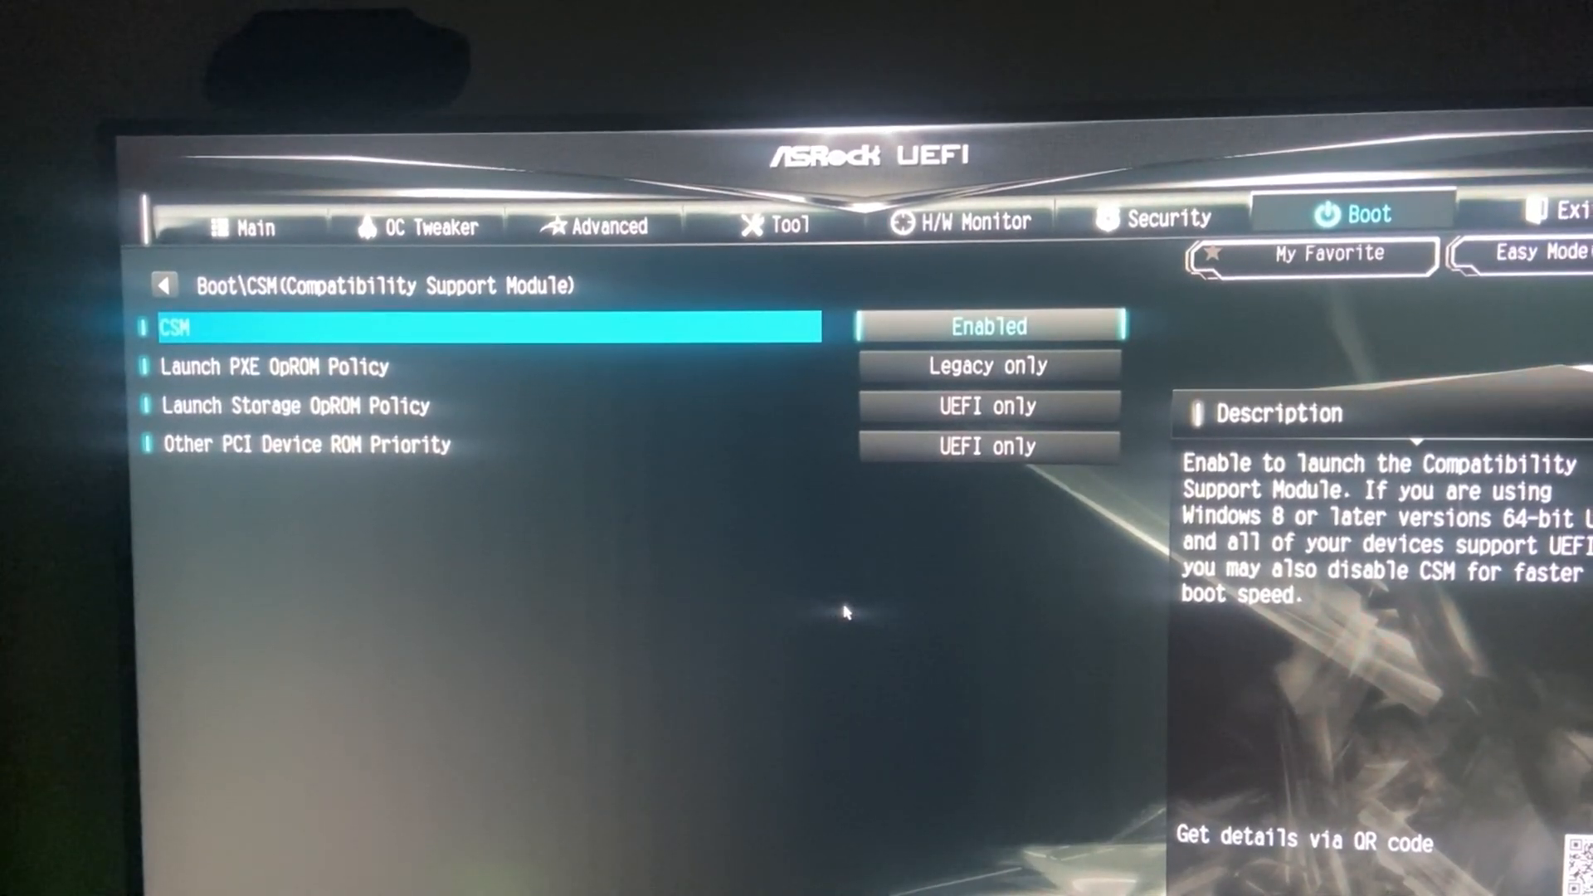